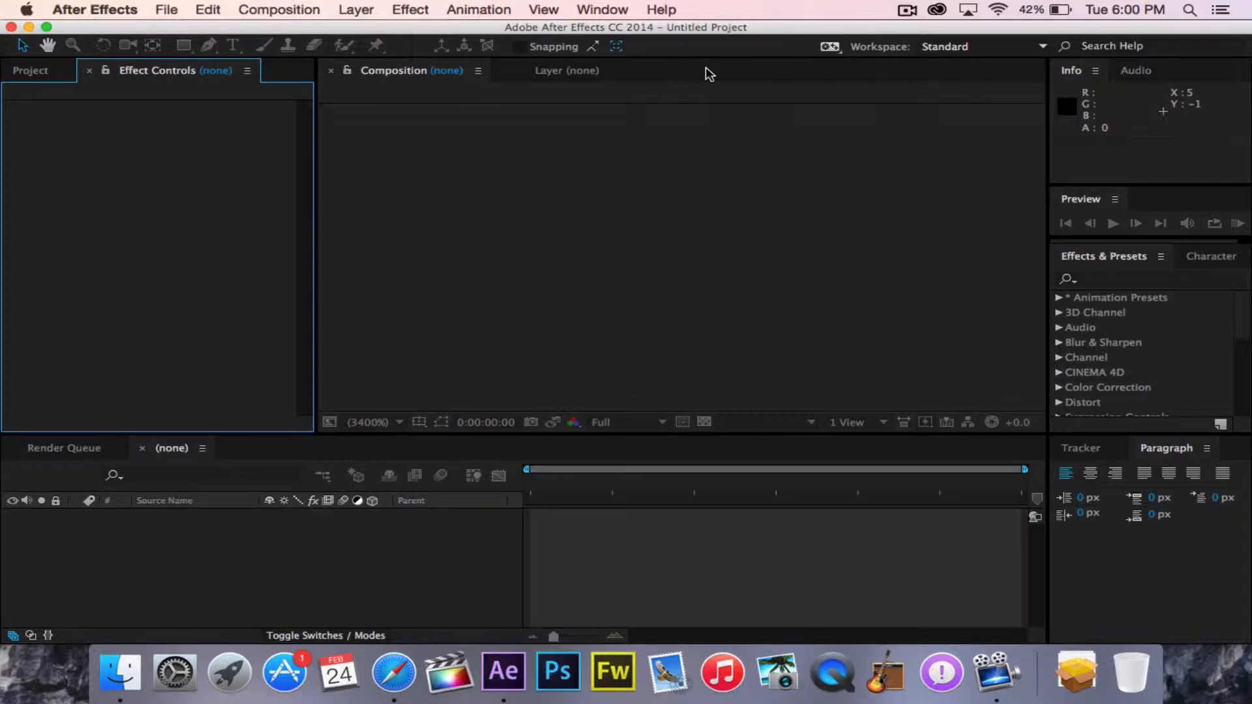
mouse_move(644, 49)
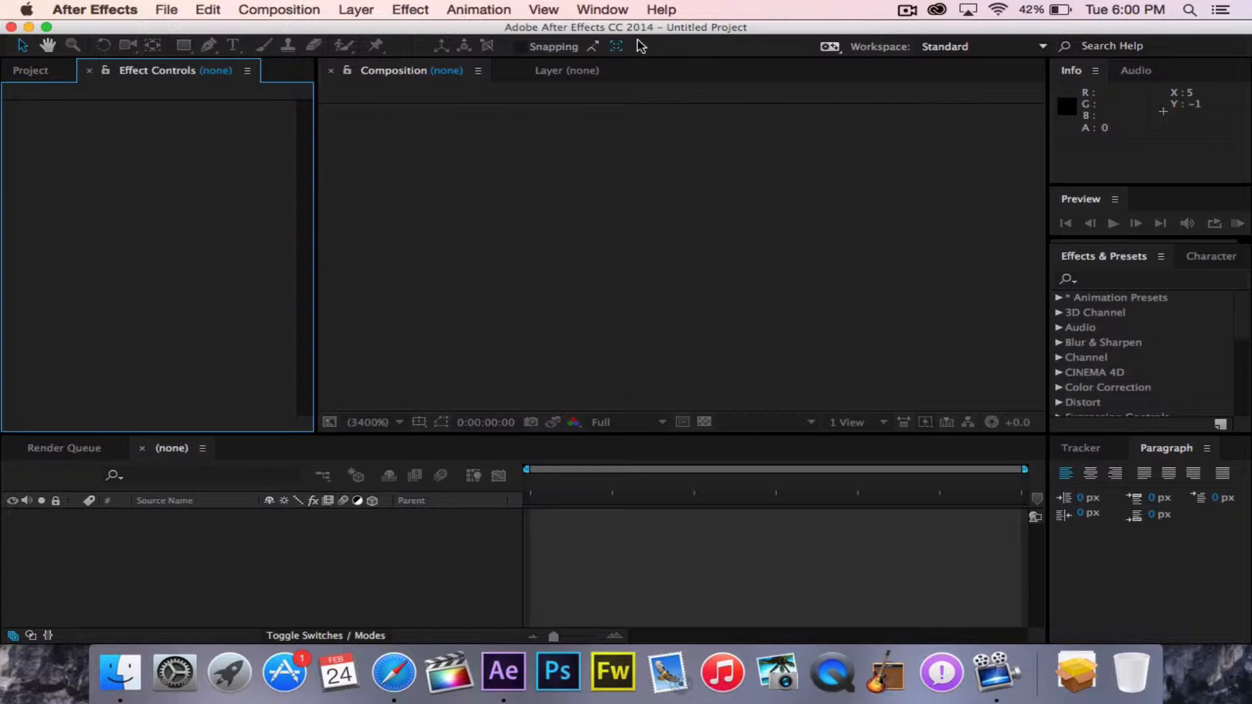
mouse_move(373, 40)
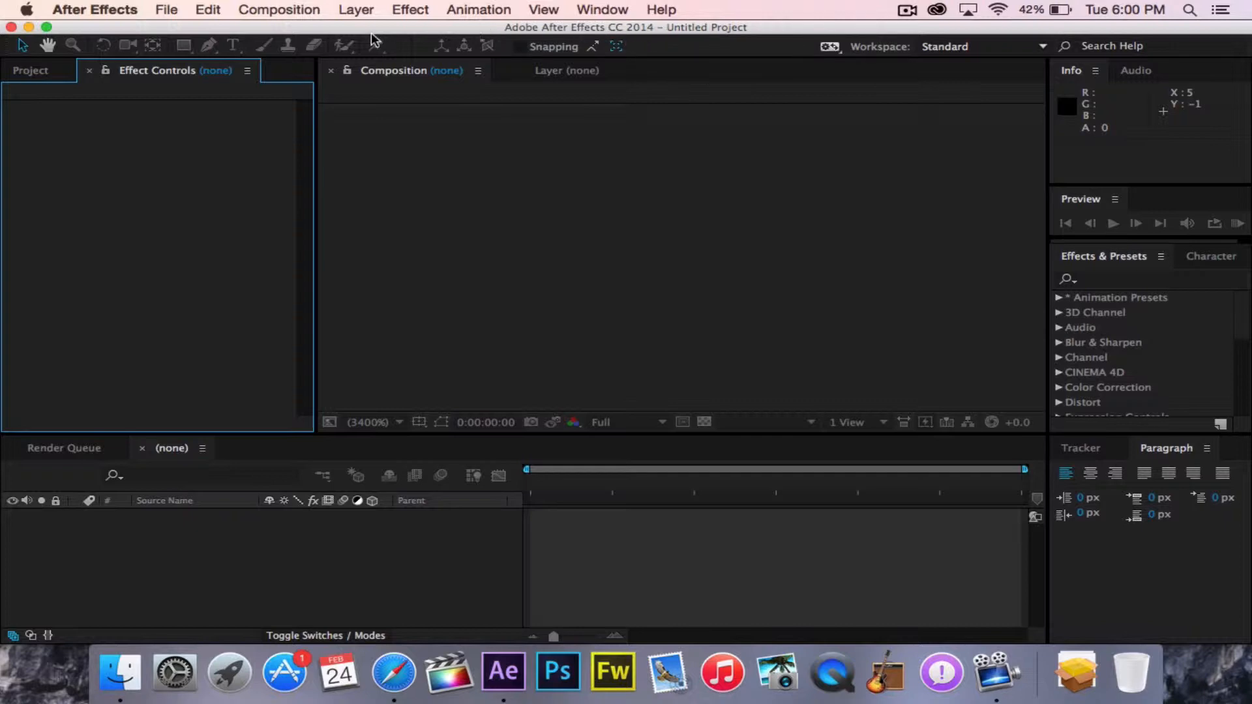
mouse_move(391, 25)
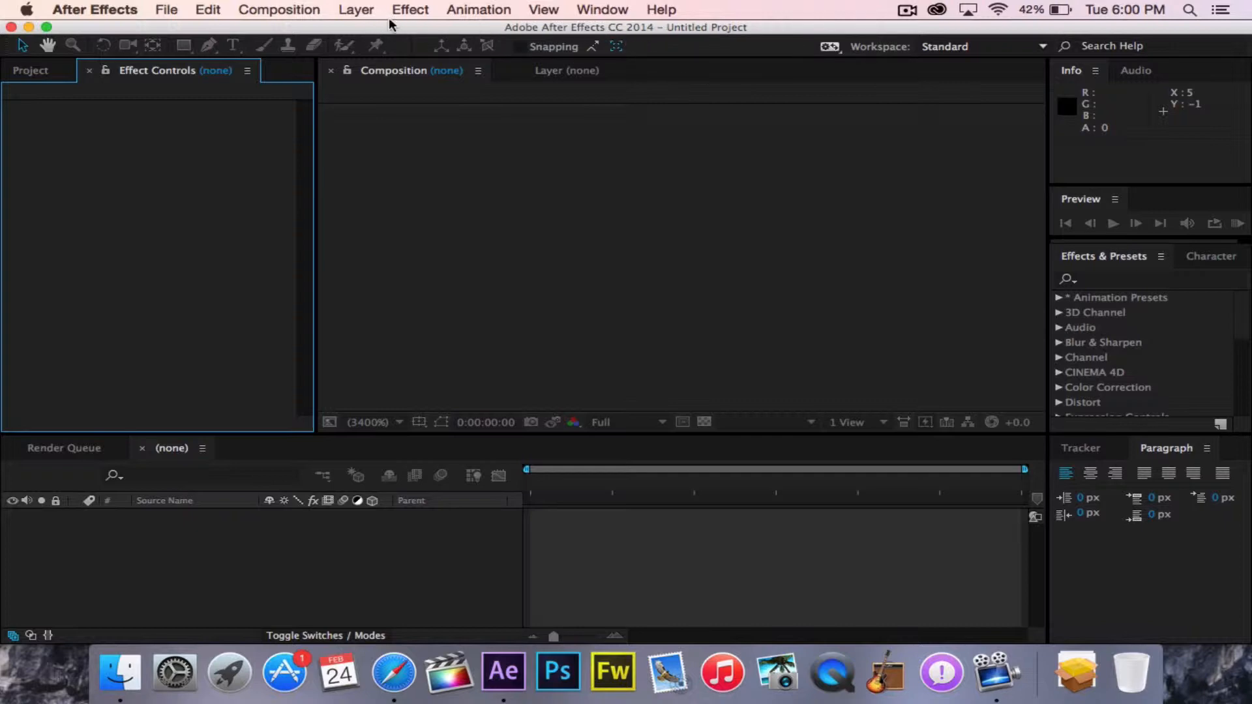
mouse_move(419, 143)
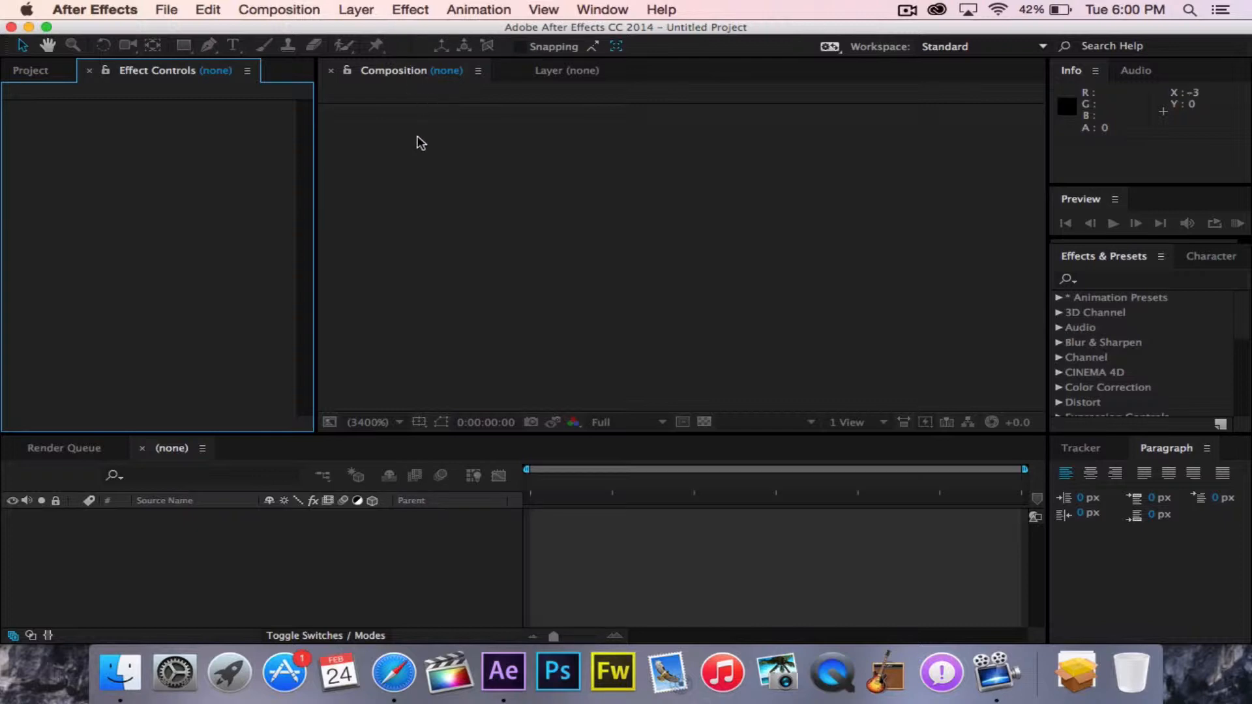
mouse_move(250, 6)
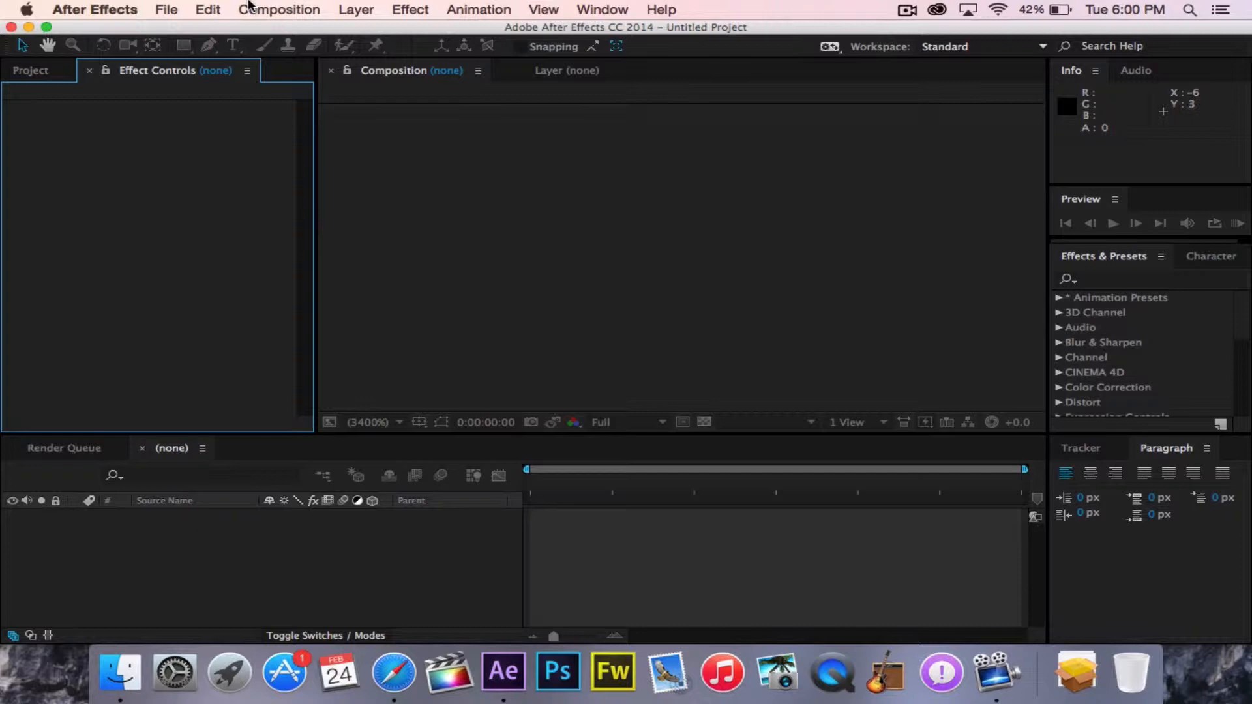
mouse_move(290, 21)
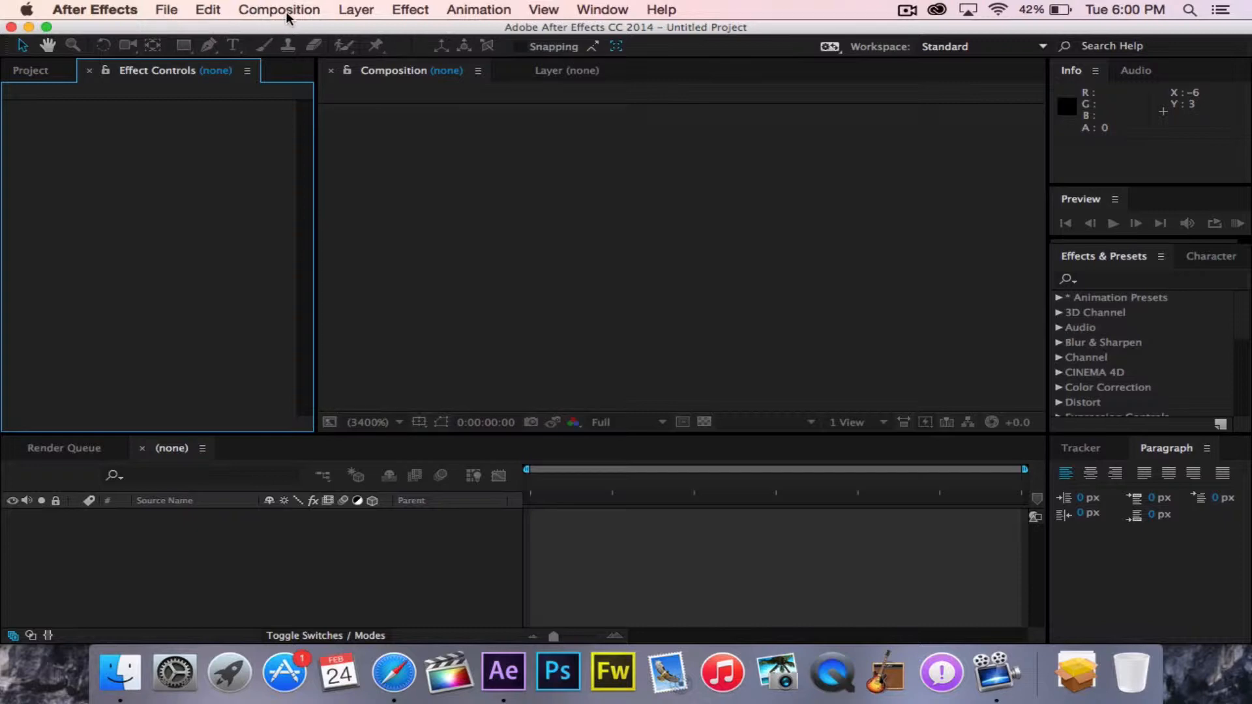
Create the 1280×720, 24 fps composition named Digital Spread via Composition > New Composition
left_click(279, 9)
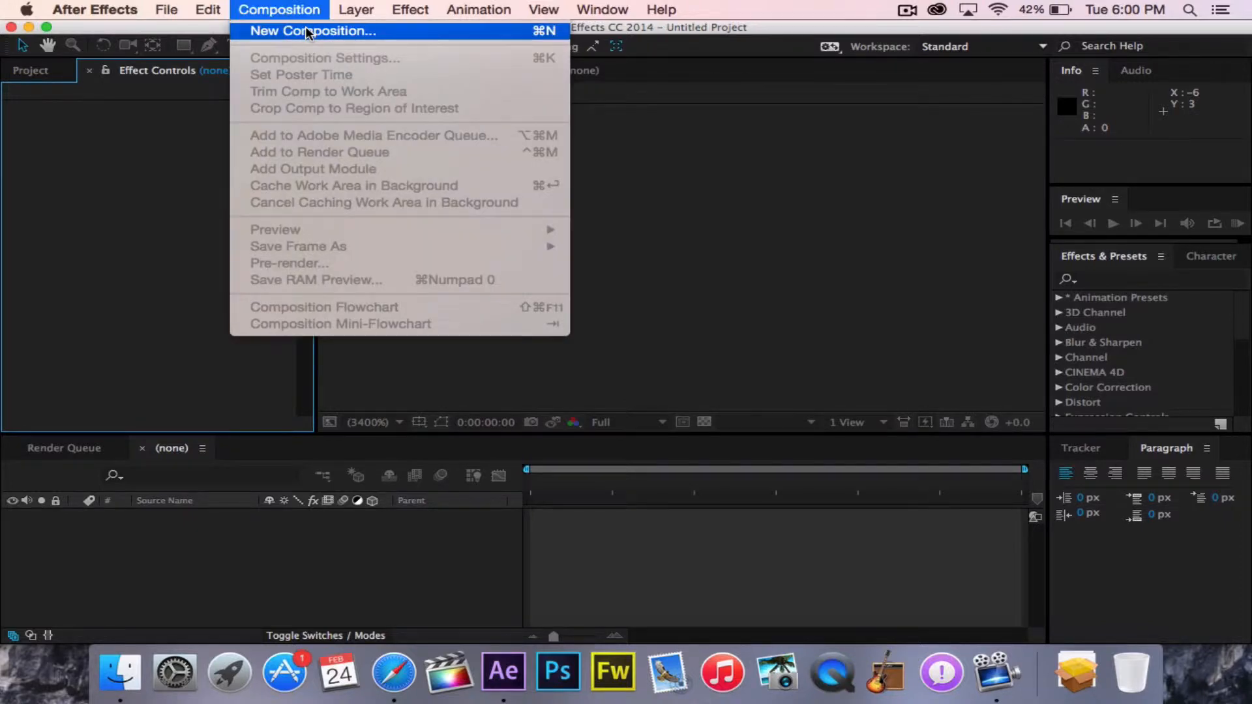
left_click(312, 32)
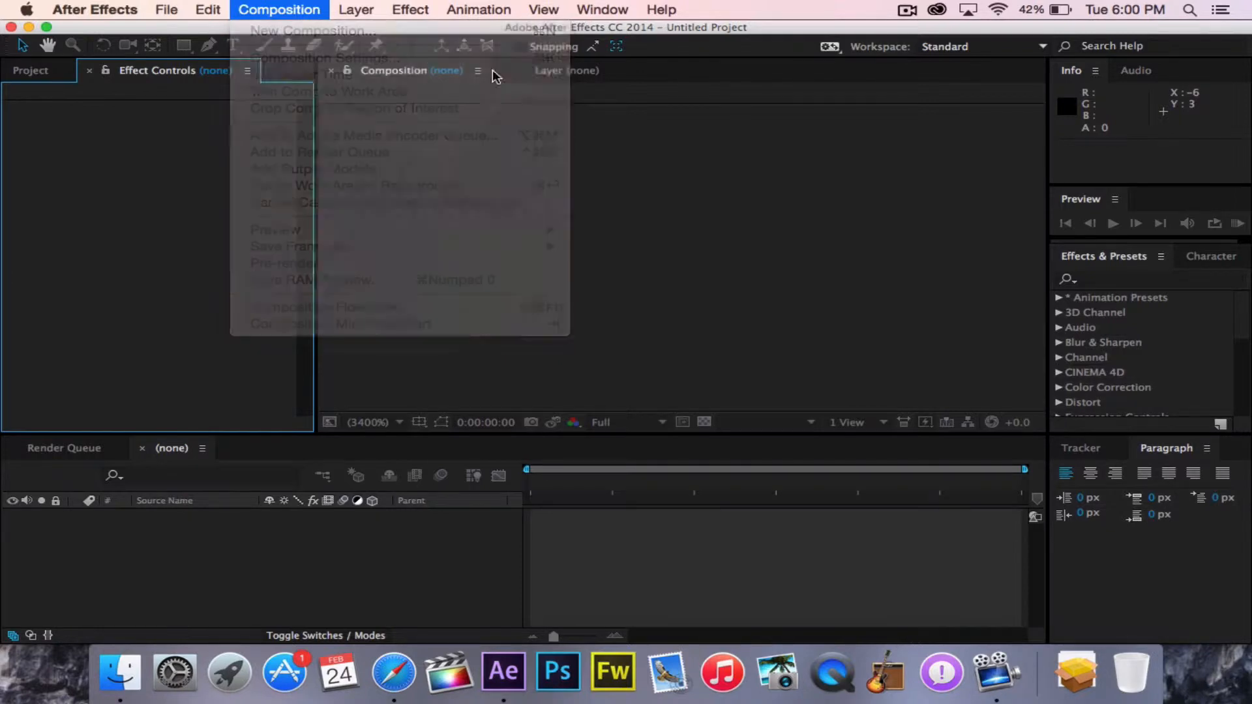
left_click(299, 31)
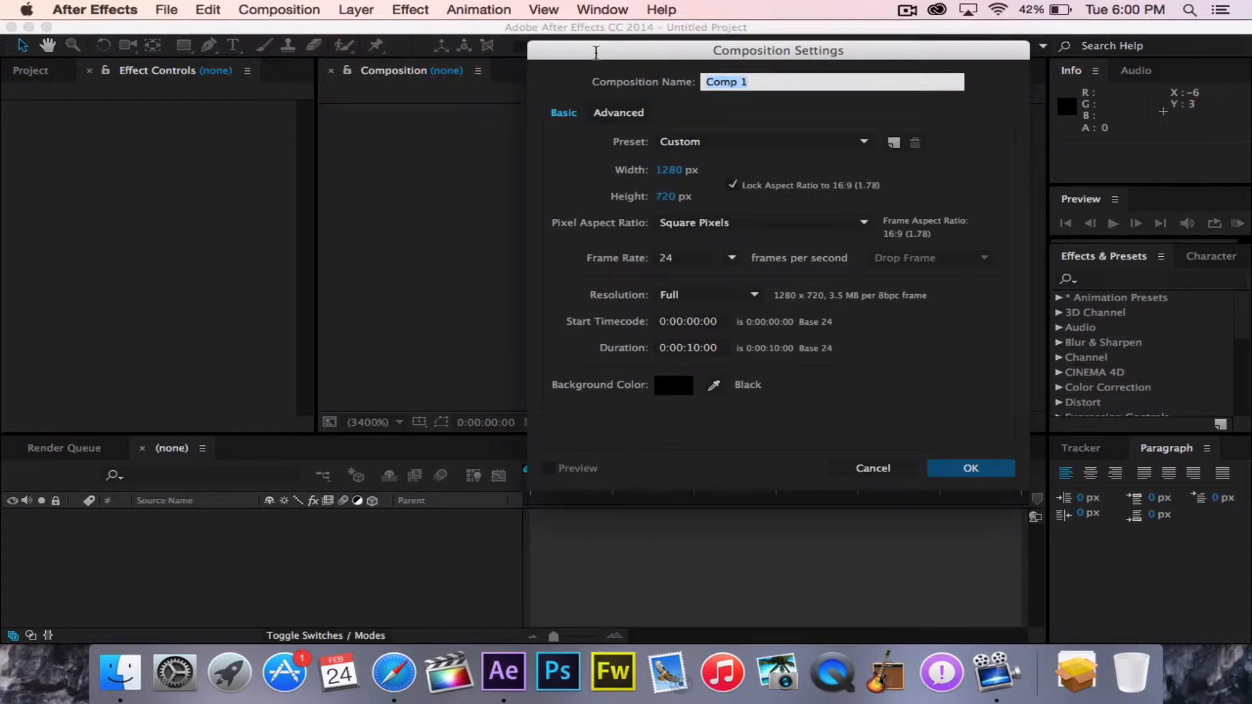
type("Digital Spread")
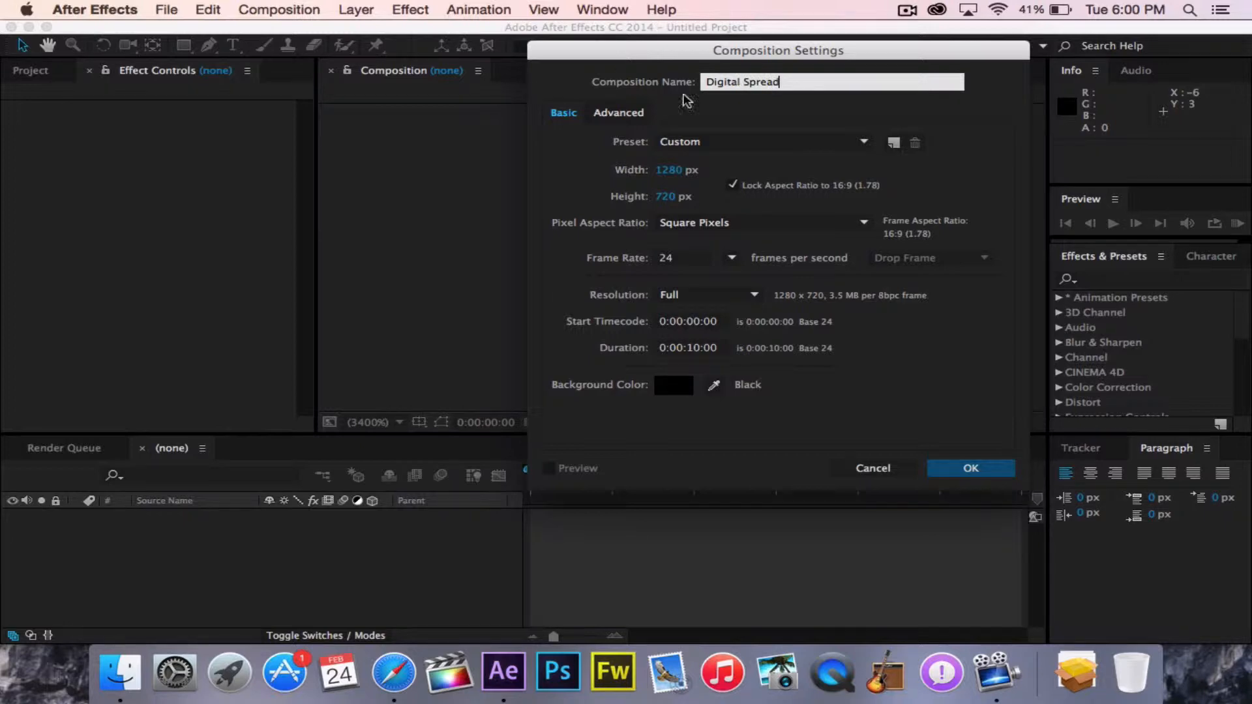
mouse_move(895, 443)
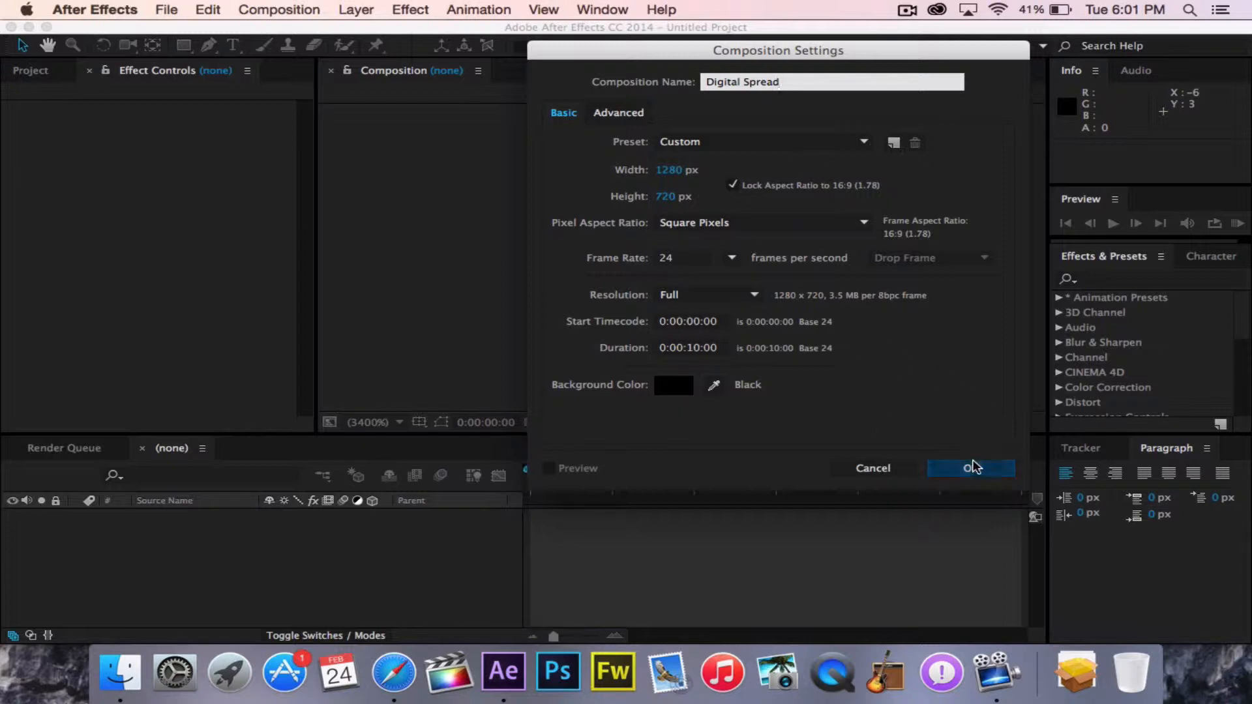
left_click(970, 468)
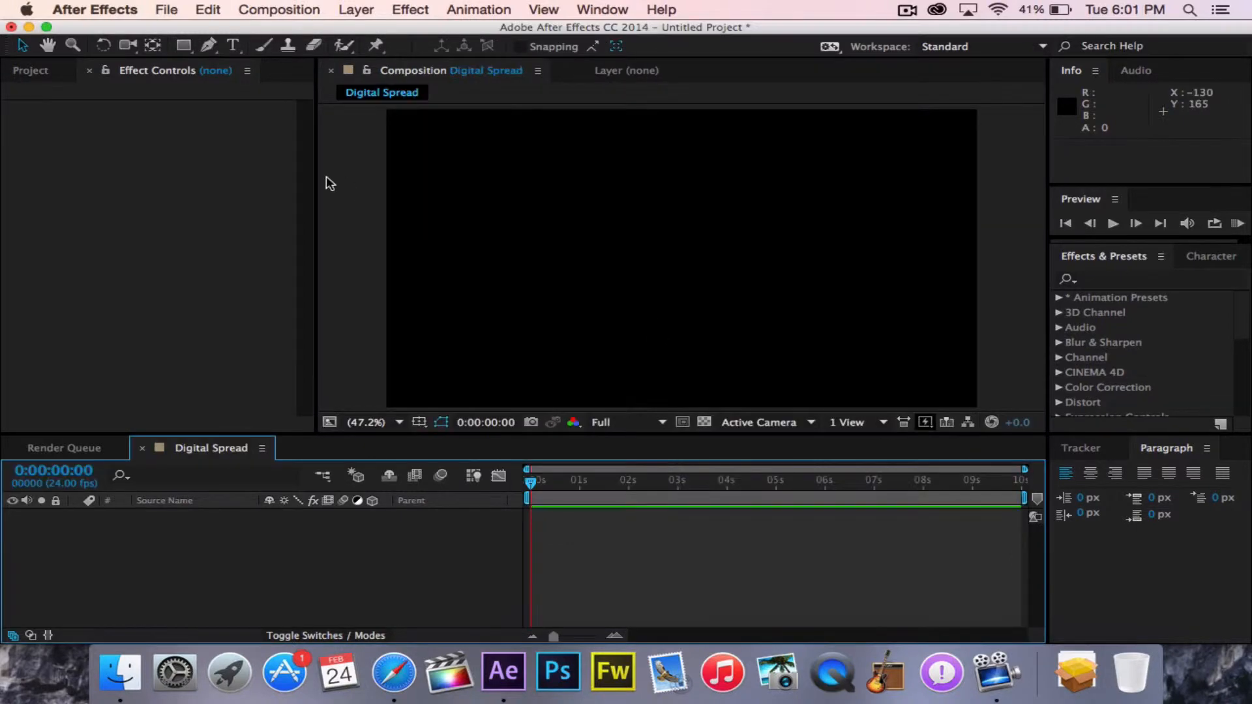
mouse_move(365, 18)
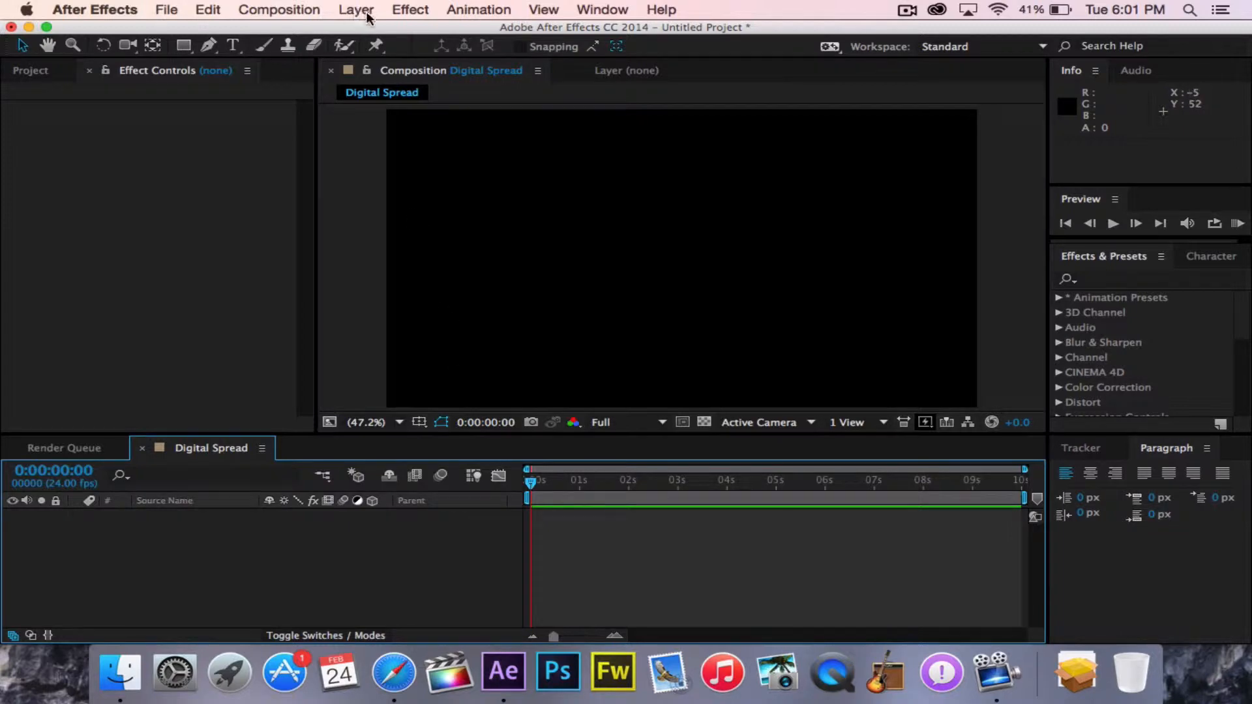
Add a comp-size black solid layer named Spread via Layer > New > Solid
left_click(355, 9)
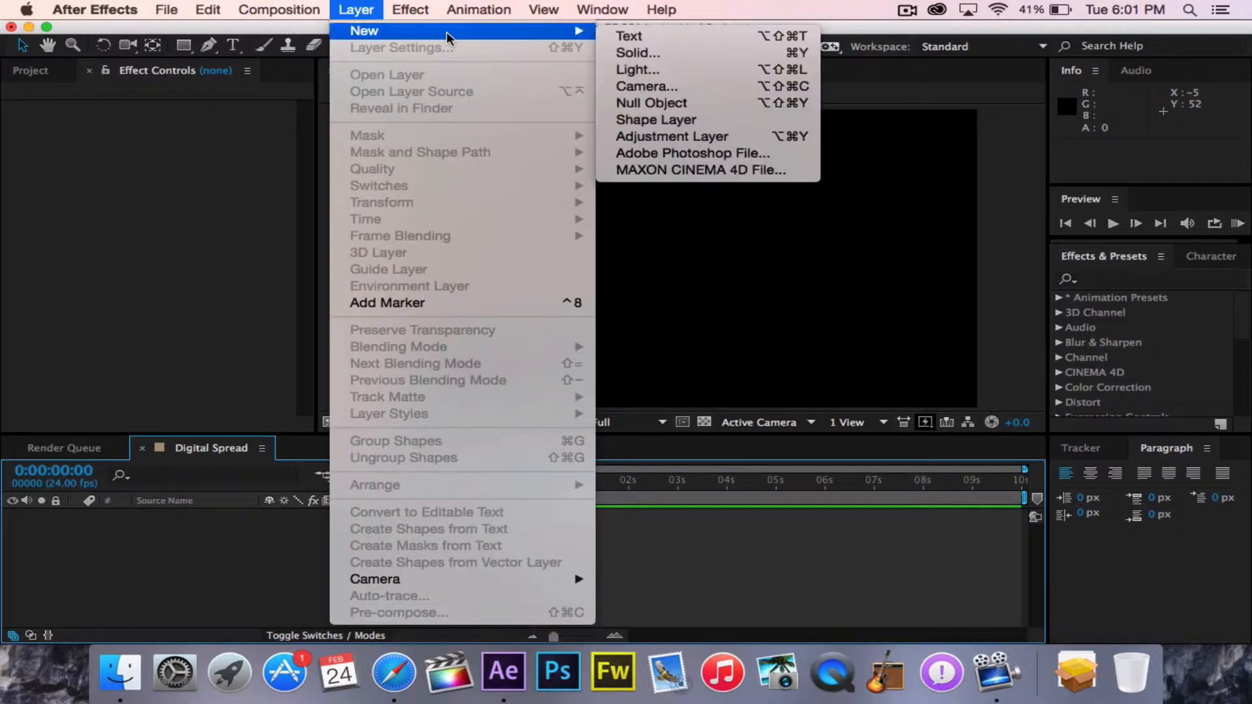
left_click(637, 52)
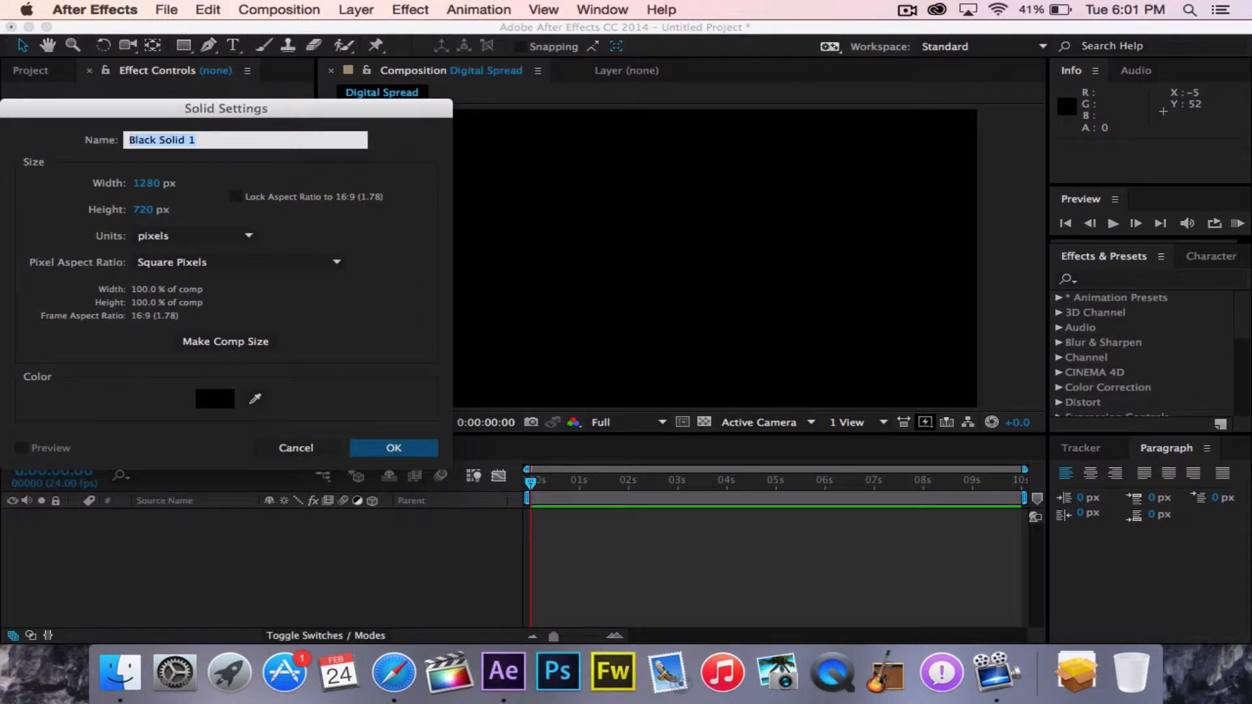
type("S")
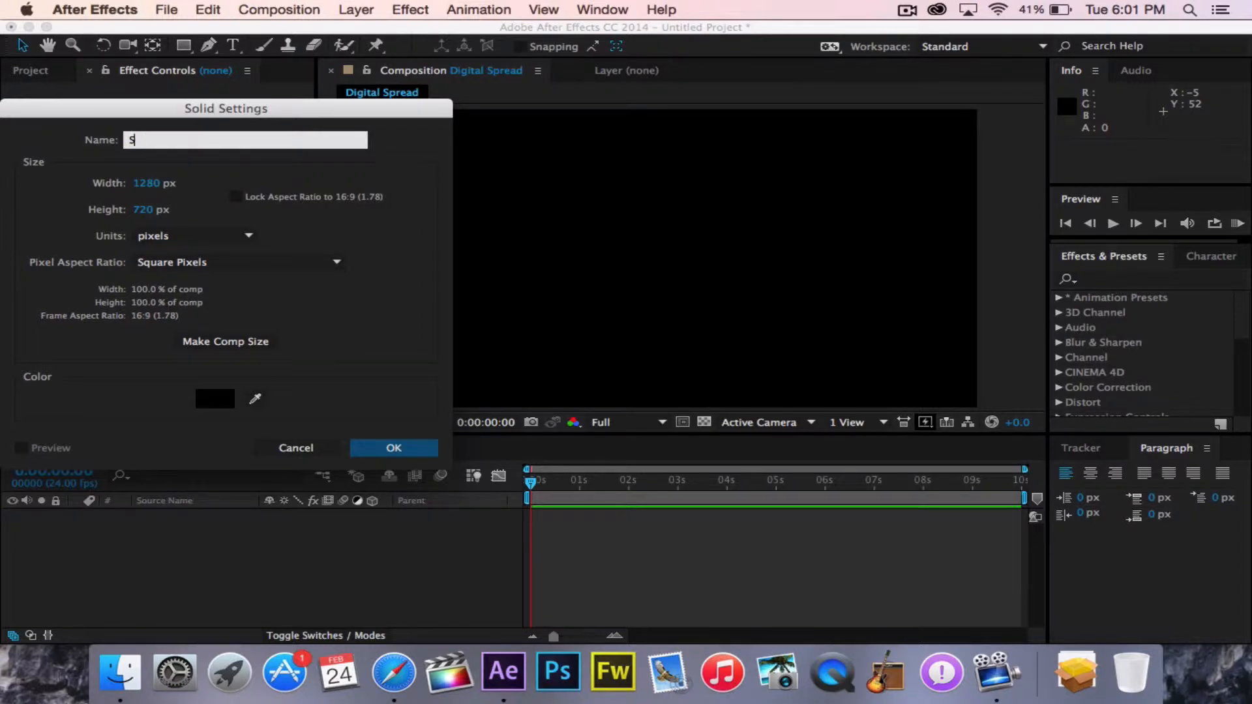
type("pread")
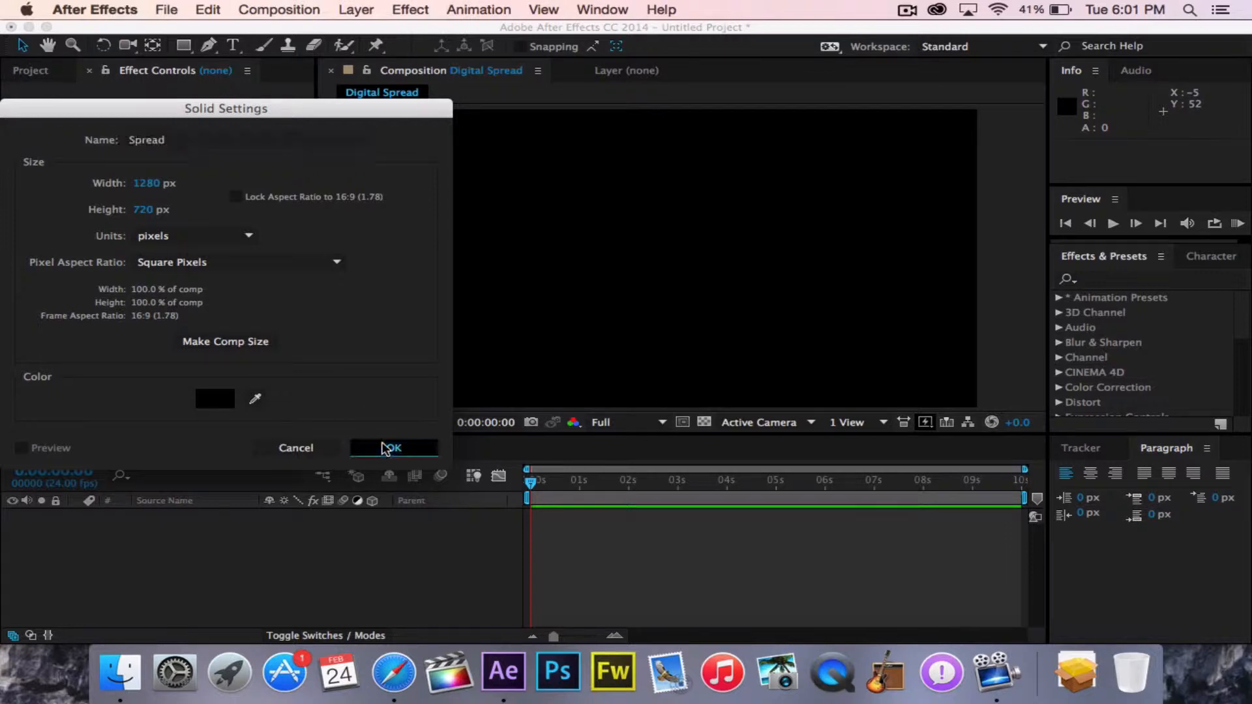
left_click(393, 449)
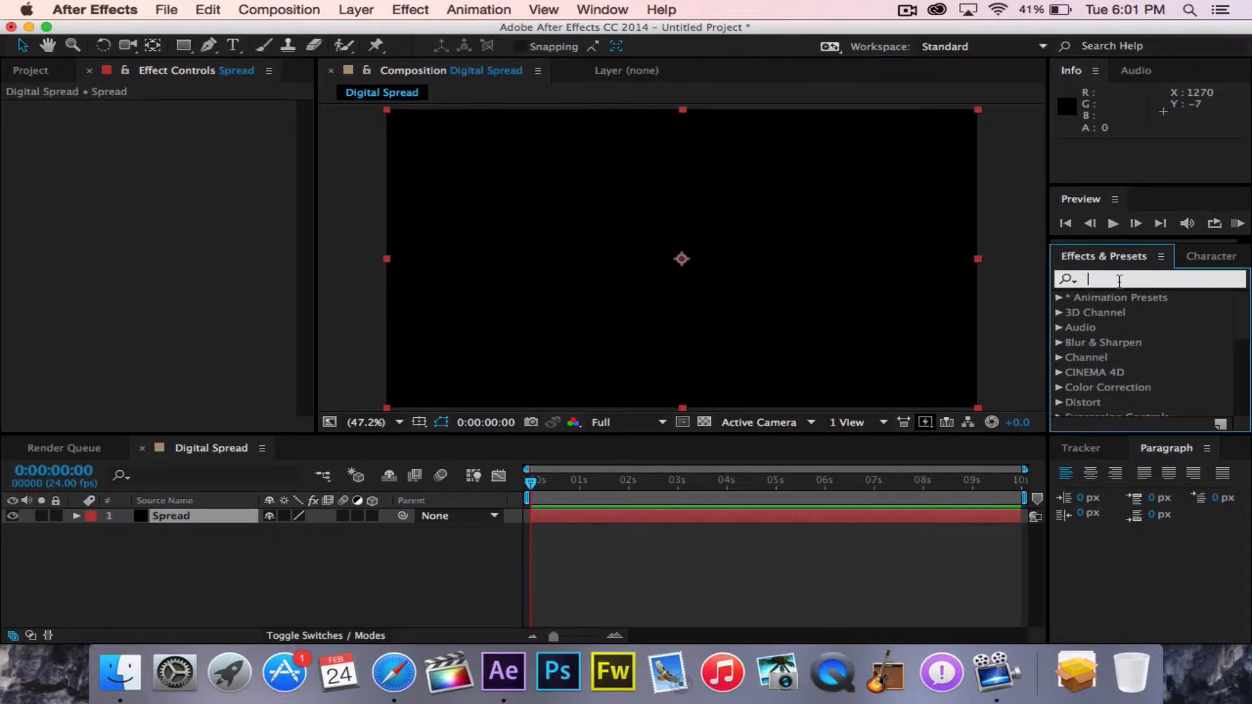
Find Advanced Lightning by searching 'lightning' and apply it to the Spread solid
type("lightning")
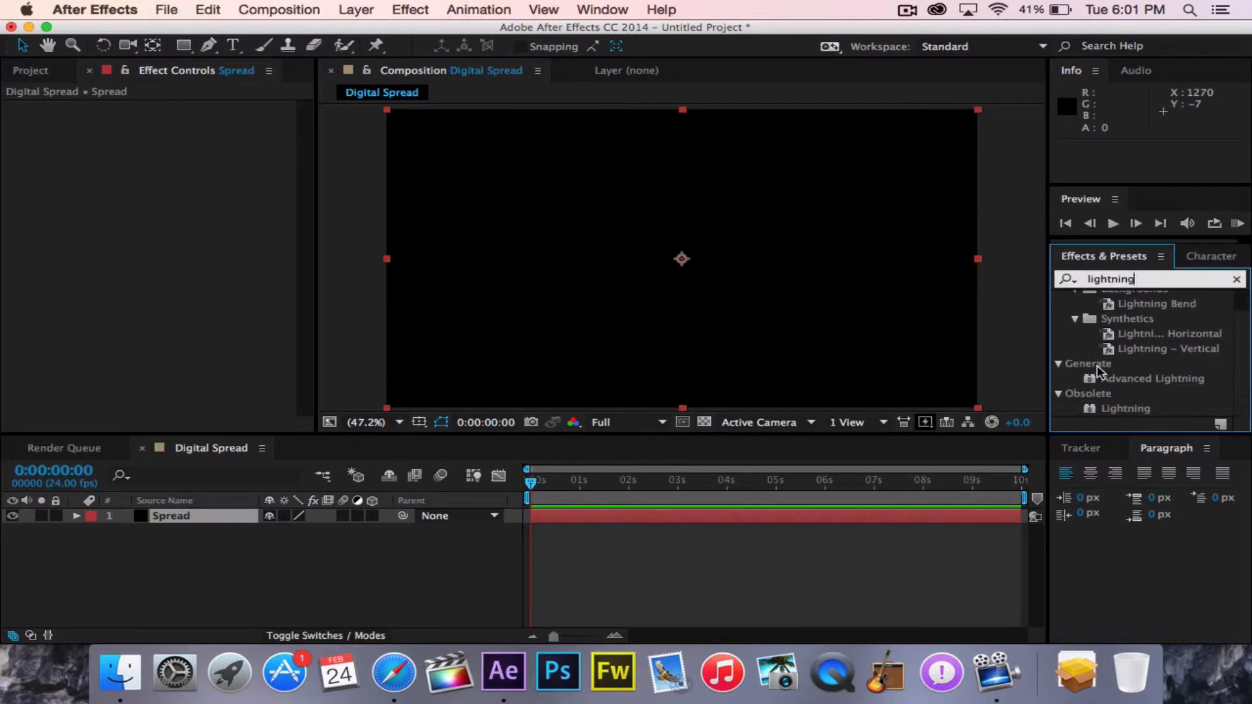
mouse_move(1161, 383)
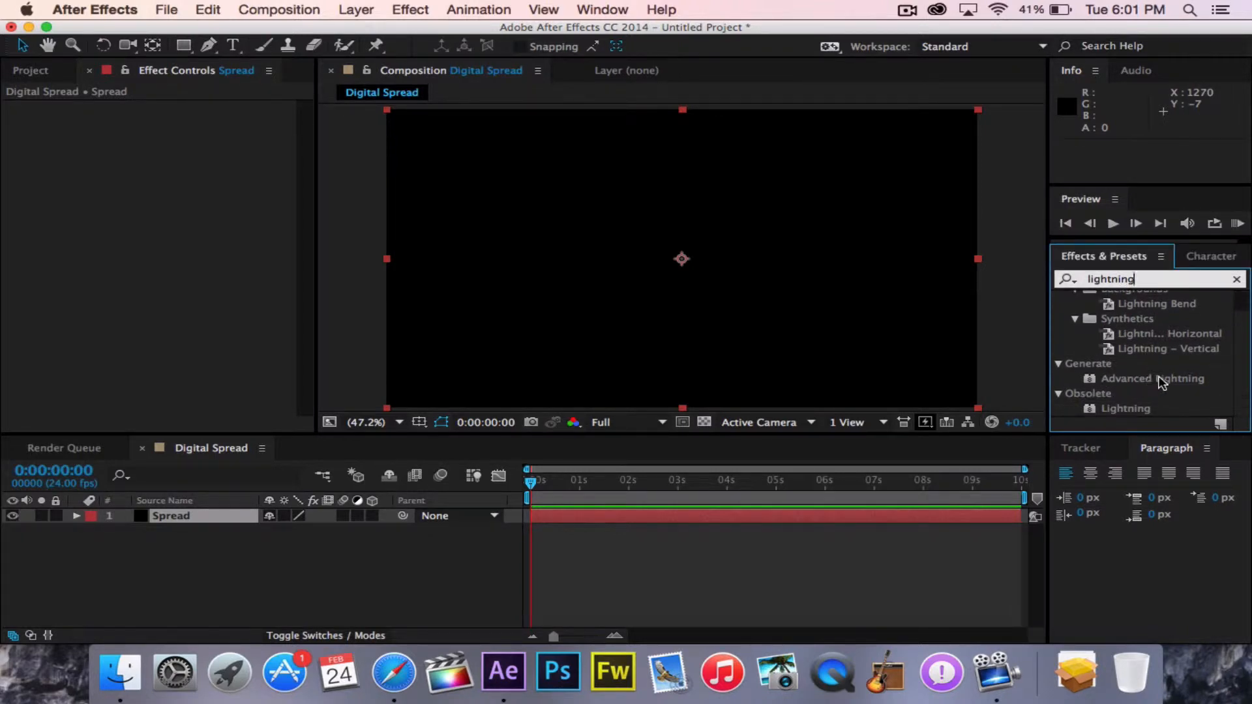
left_click(1153, 379)
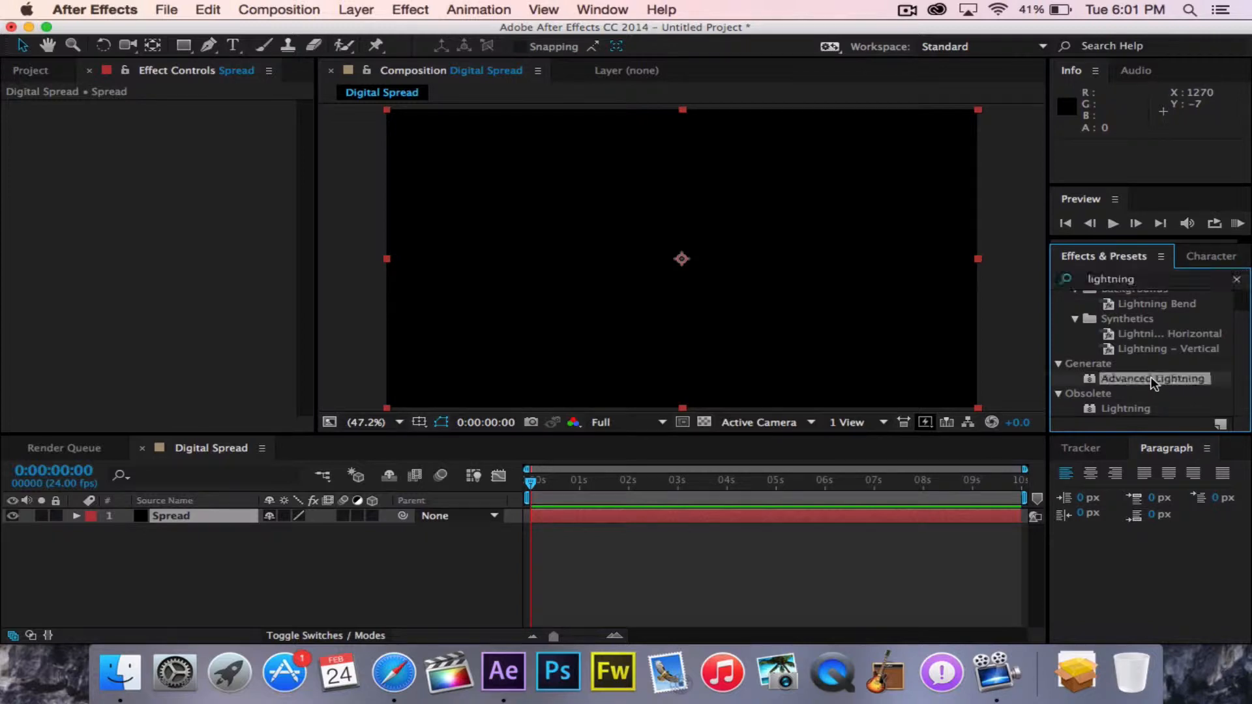
double_click(1153, 378)
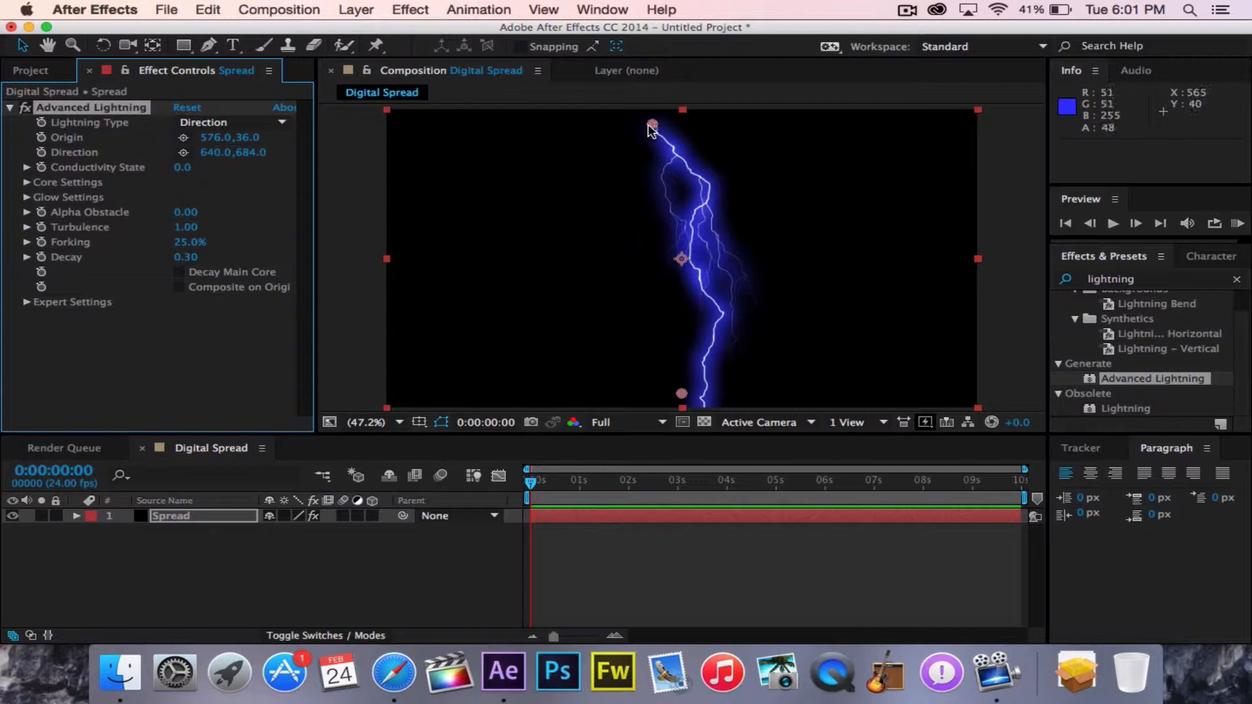
Drag the lightning Origin point up to the top edge, around 351.5, 59.3
left_click_drag(651, 128, 535, 166)
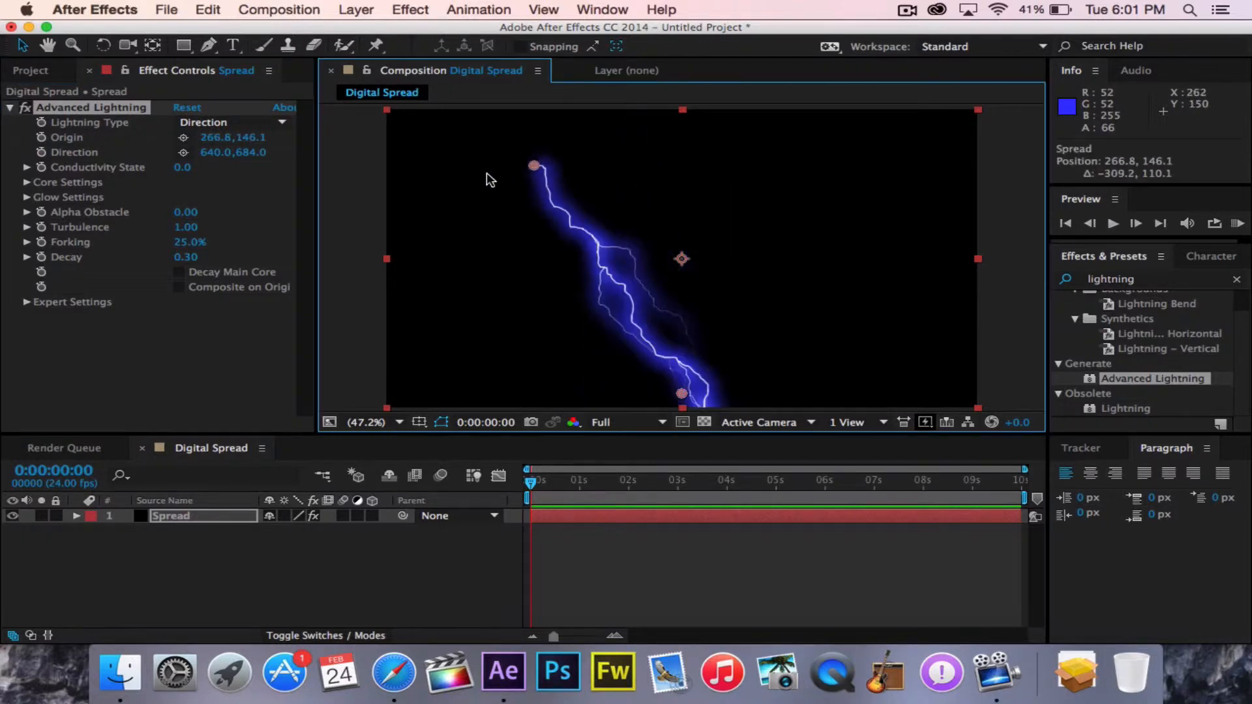
left_click_drag(534, 166, 740, 169)
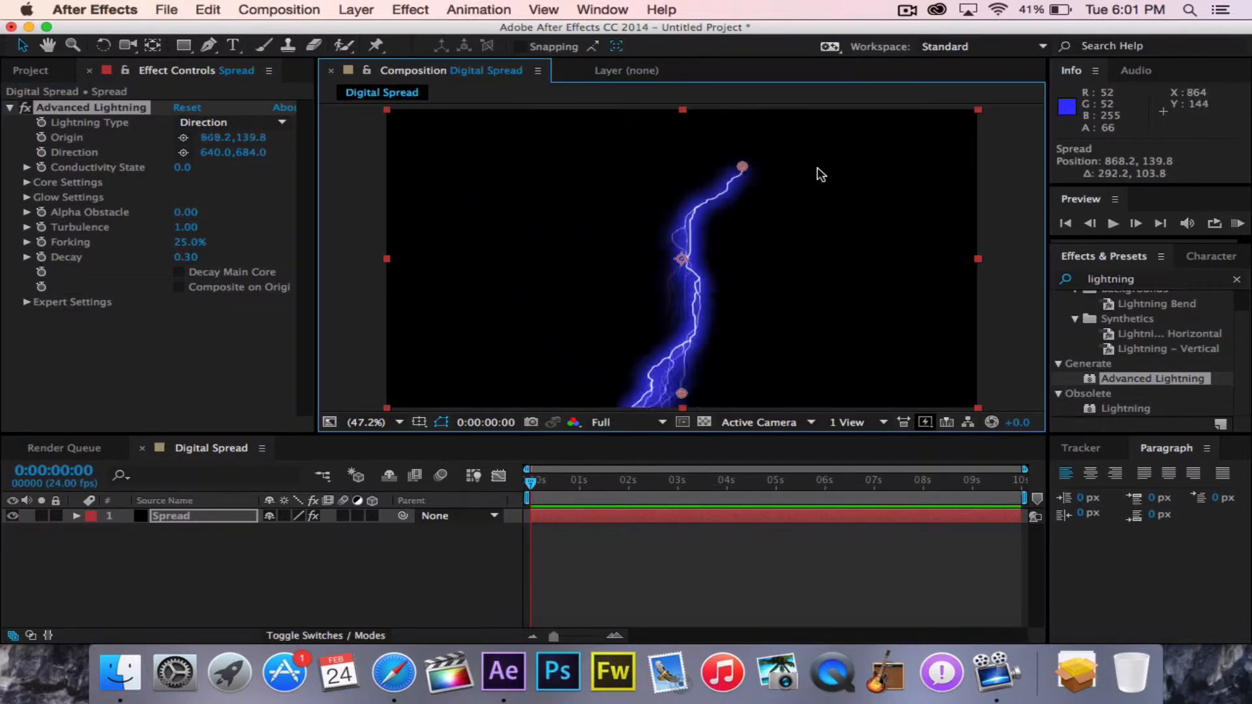
left_click_drag(742, 168, 503, 152)
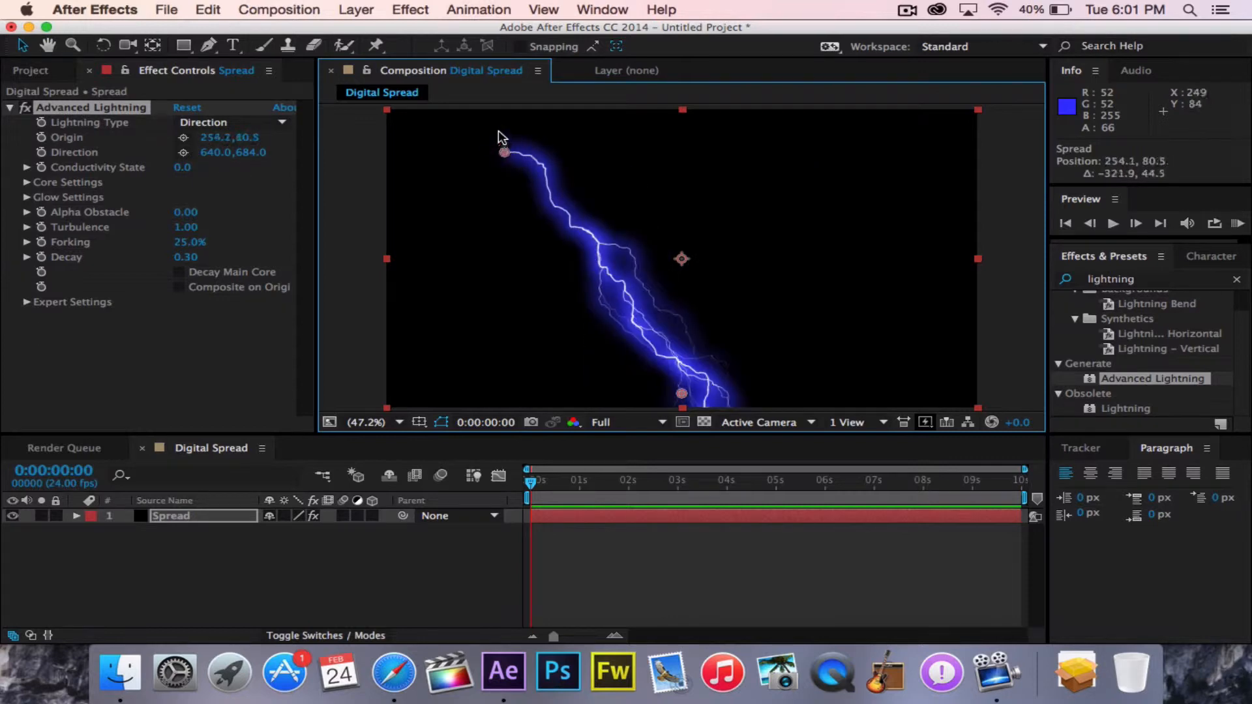
left_click_drag(503, 151, 538, 131)
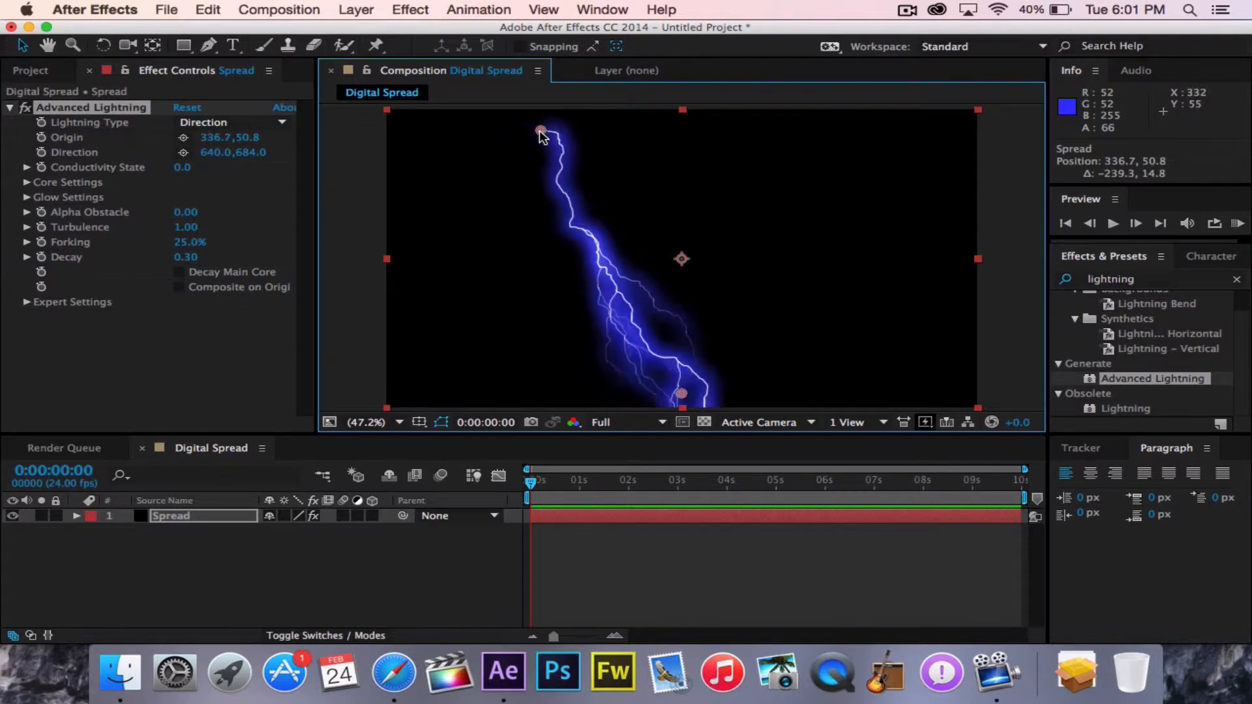
left_click_drag(540, 132, 532, 133)
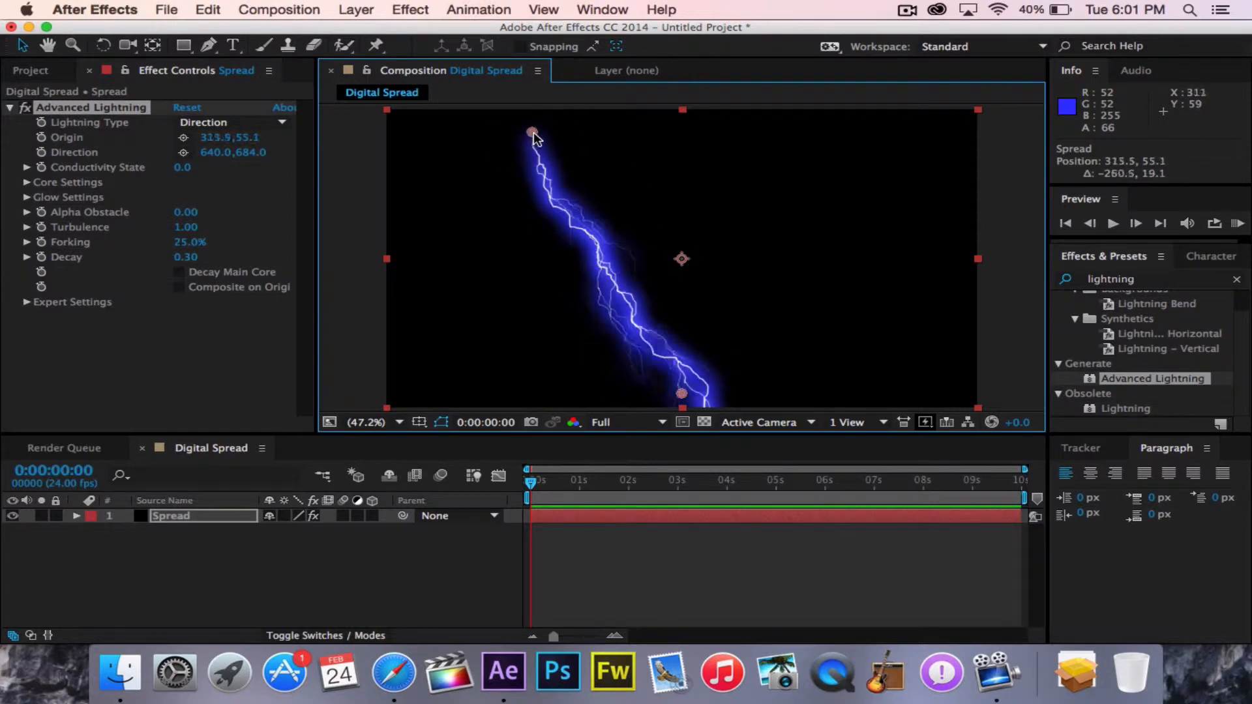
left_click_drag(531, 133, 549, 133)
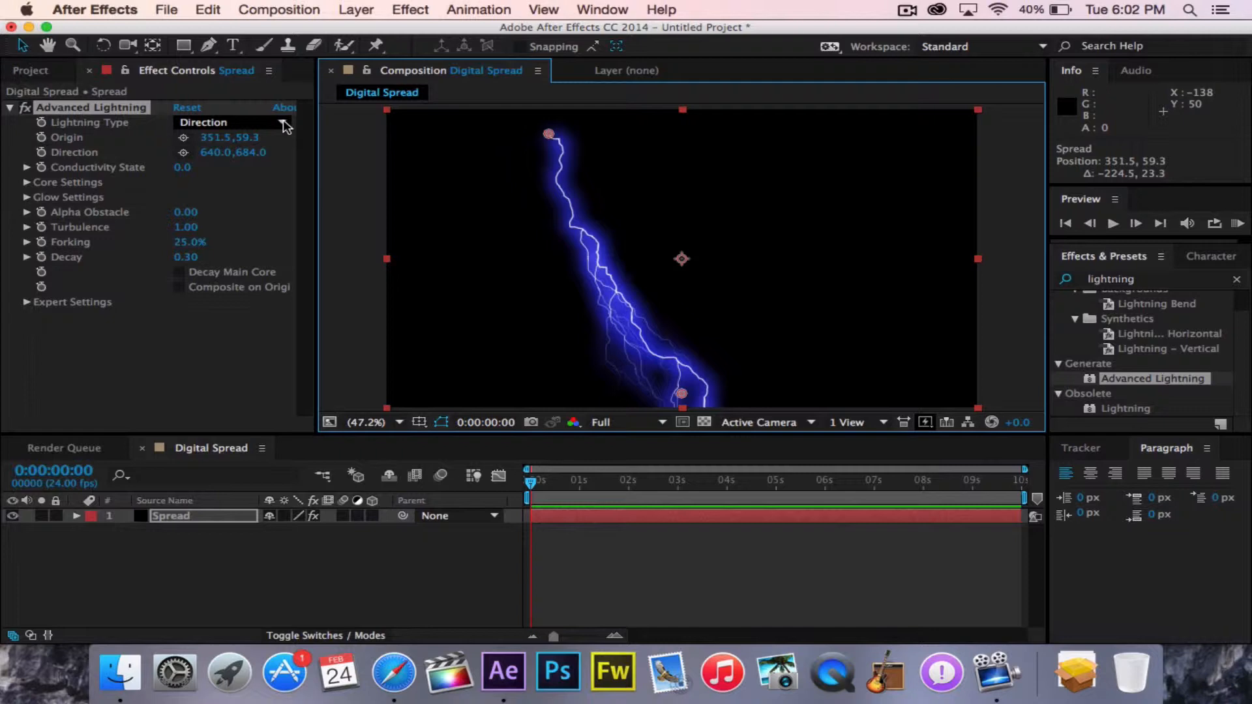
Set Lightning Type to Bouncey and move the Origin toward the composition centre
left_click(232, 123)
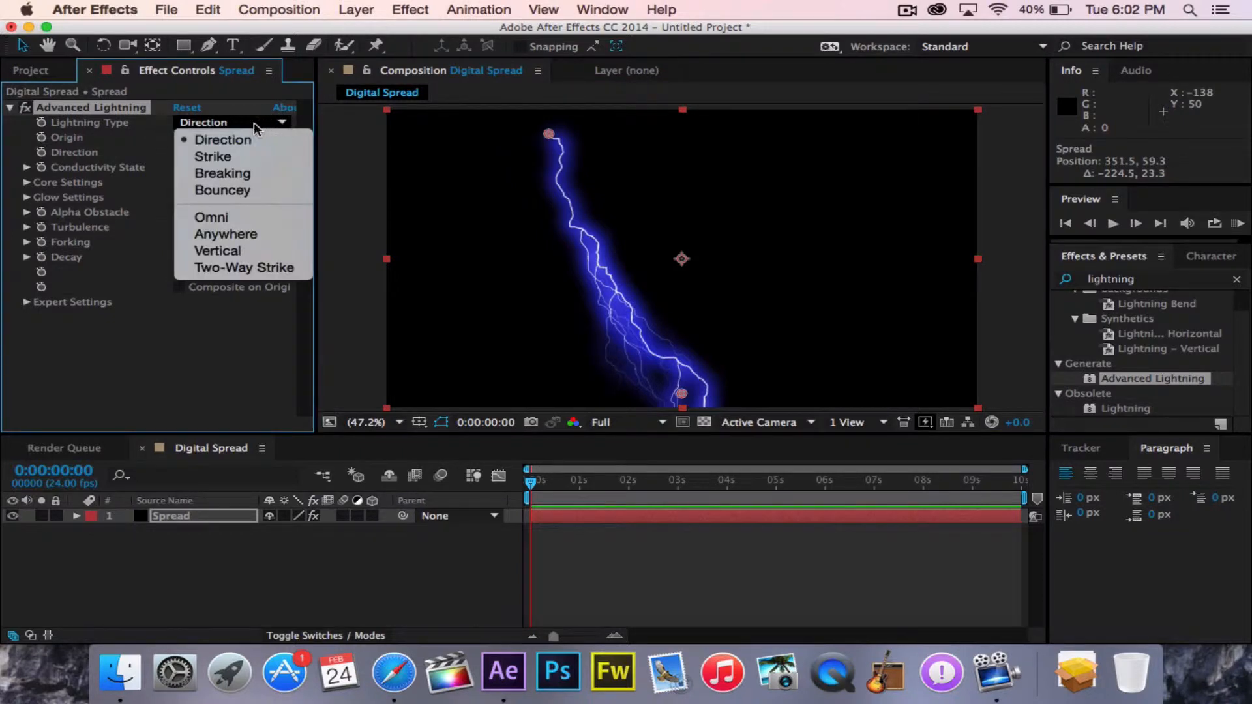
mouse_move(250, 190)
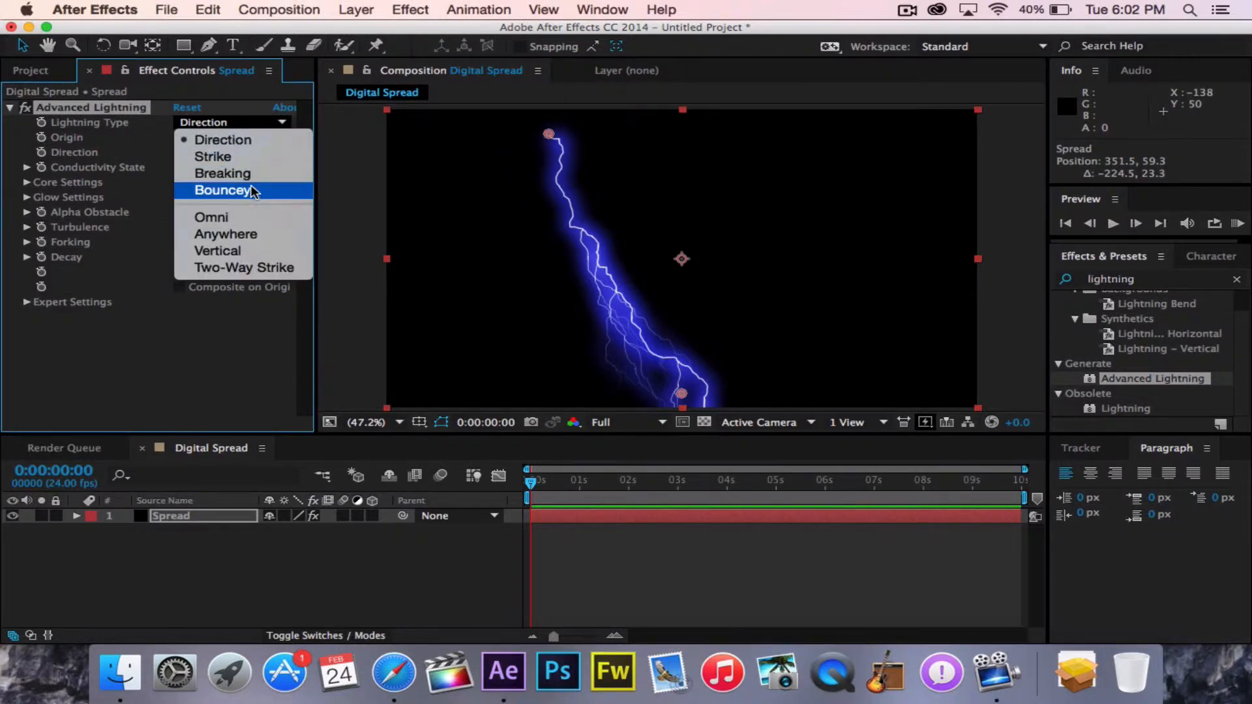
left_click(223, 191)
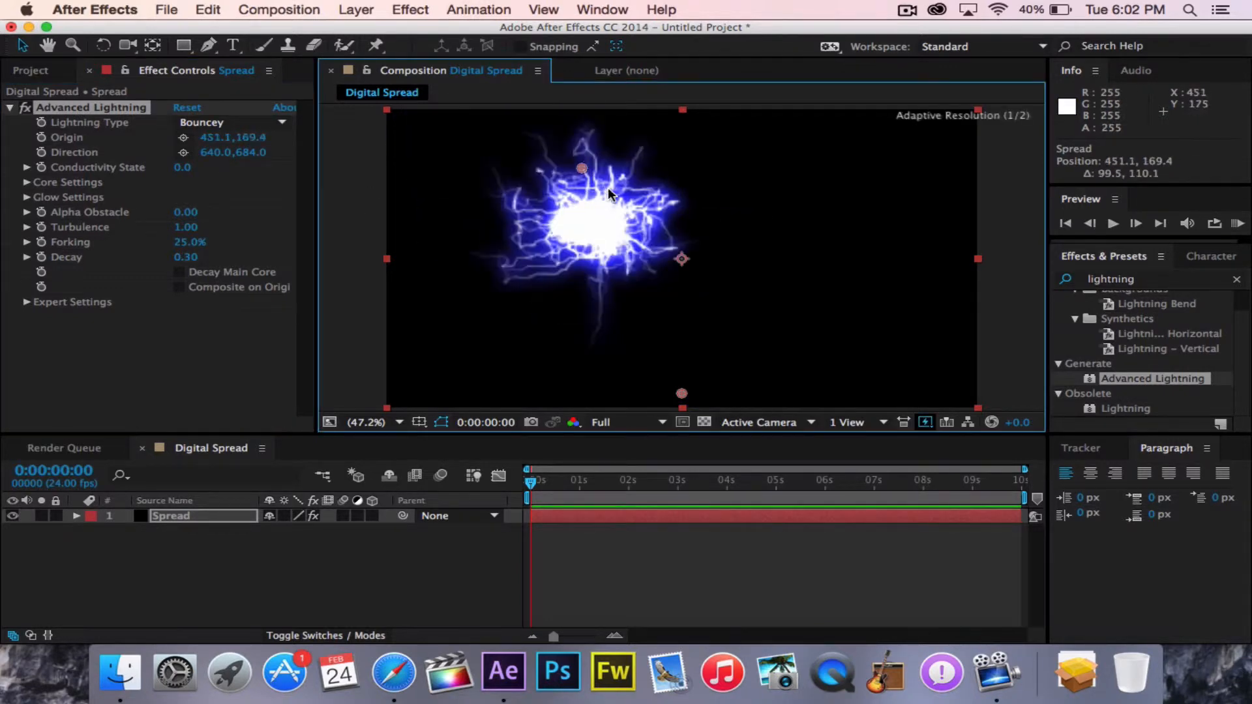
left_click_drag(583, 168, 653, 190)
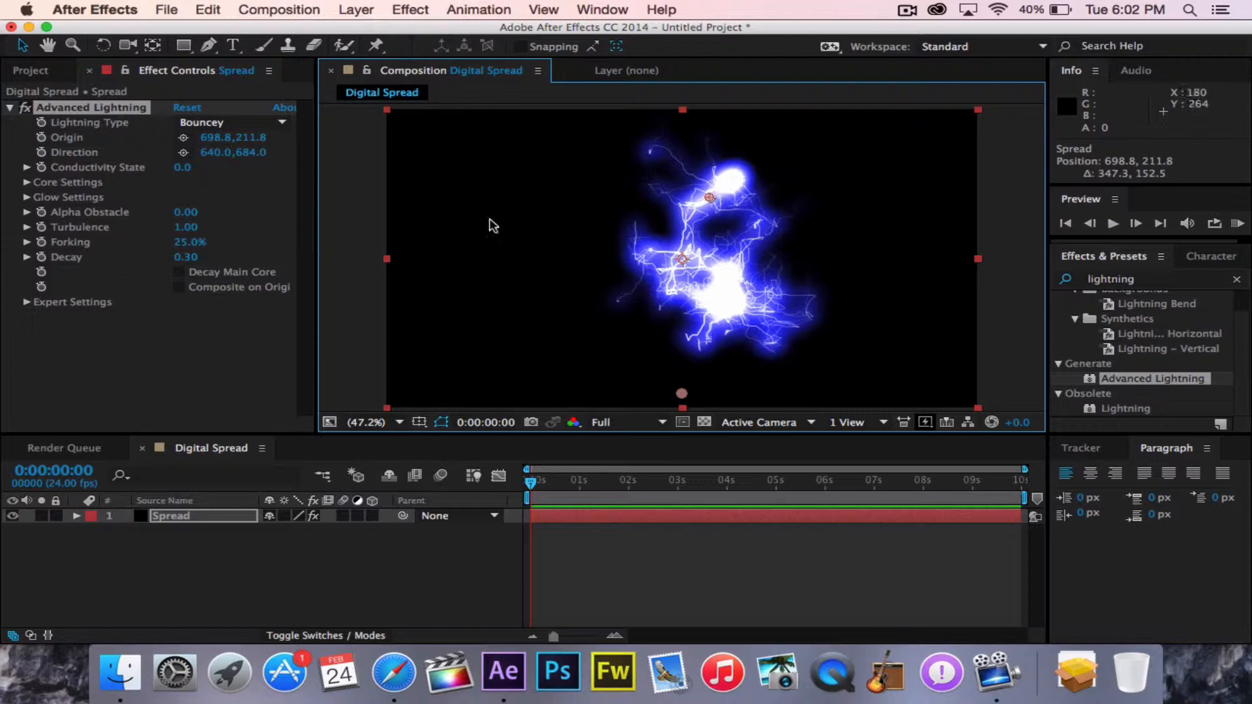
mouse_move(681, 253)
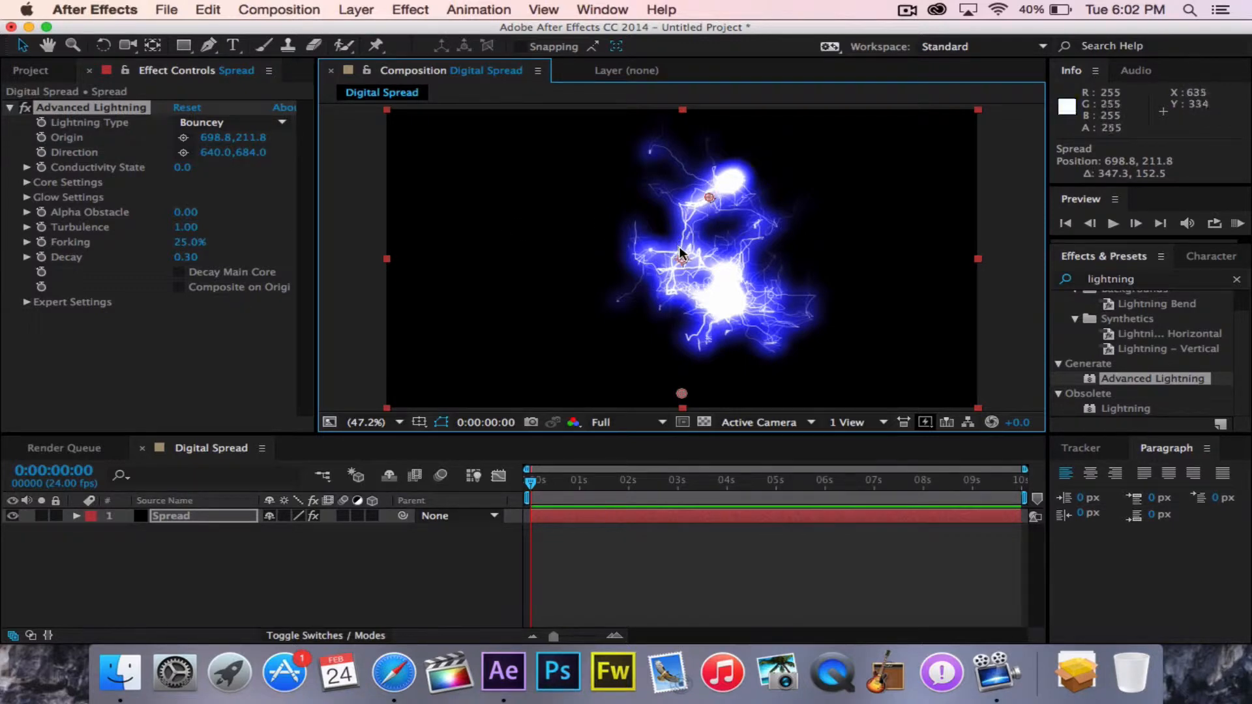
mouse_move(40, 206)
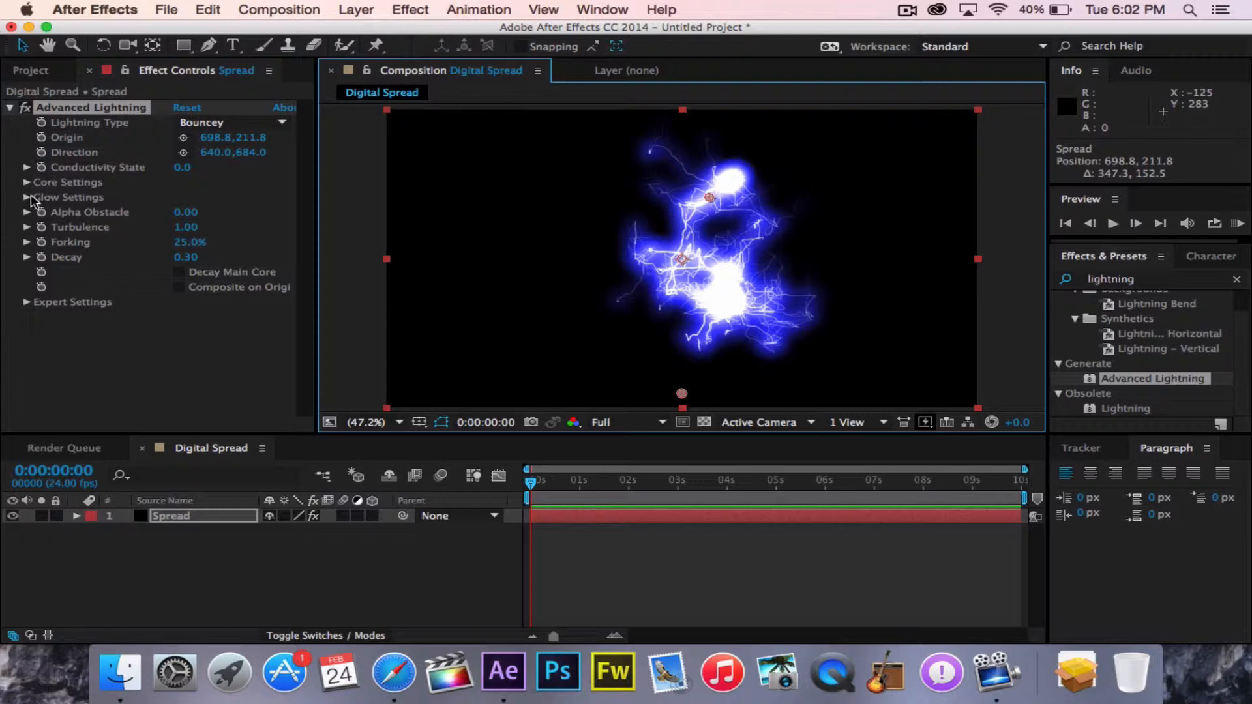
Set Glow Radius to 1.0 and raise Conductivity State to 0.4
left_click(26, 197)
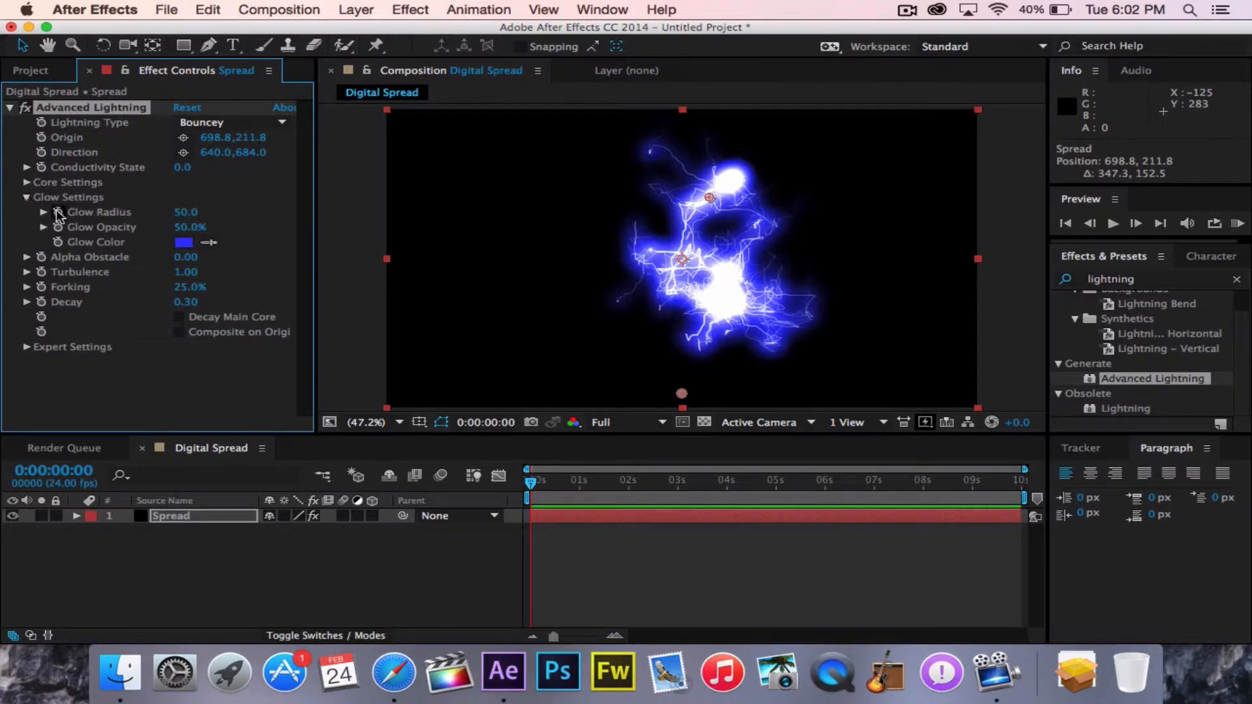
mouse_move(219, 227)
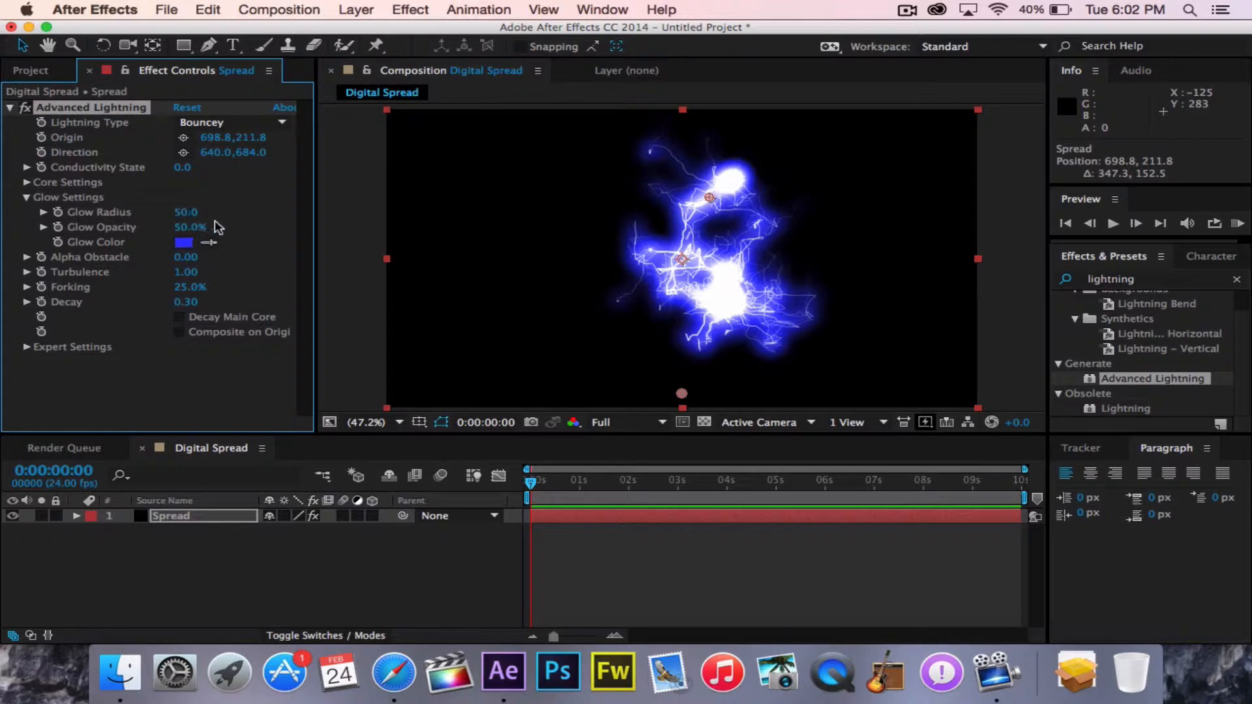
left_click(185, 211)
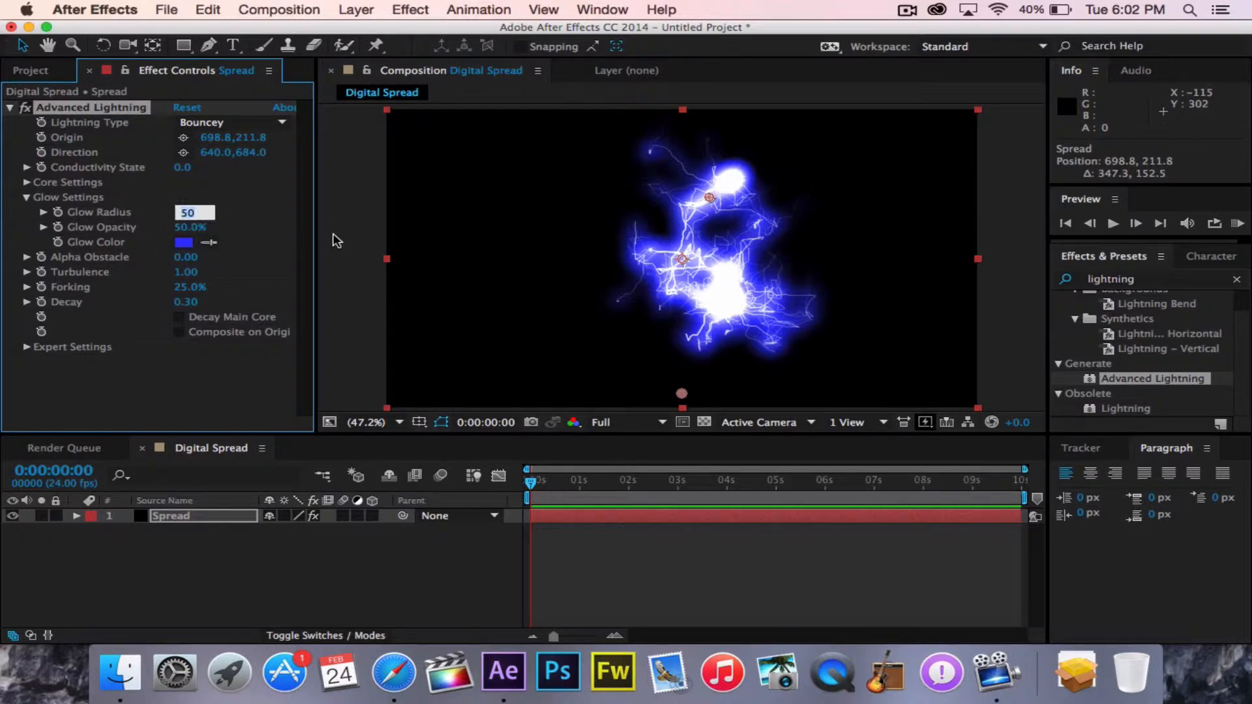
type("1.0")
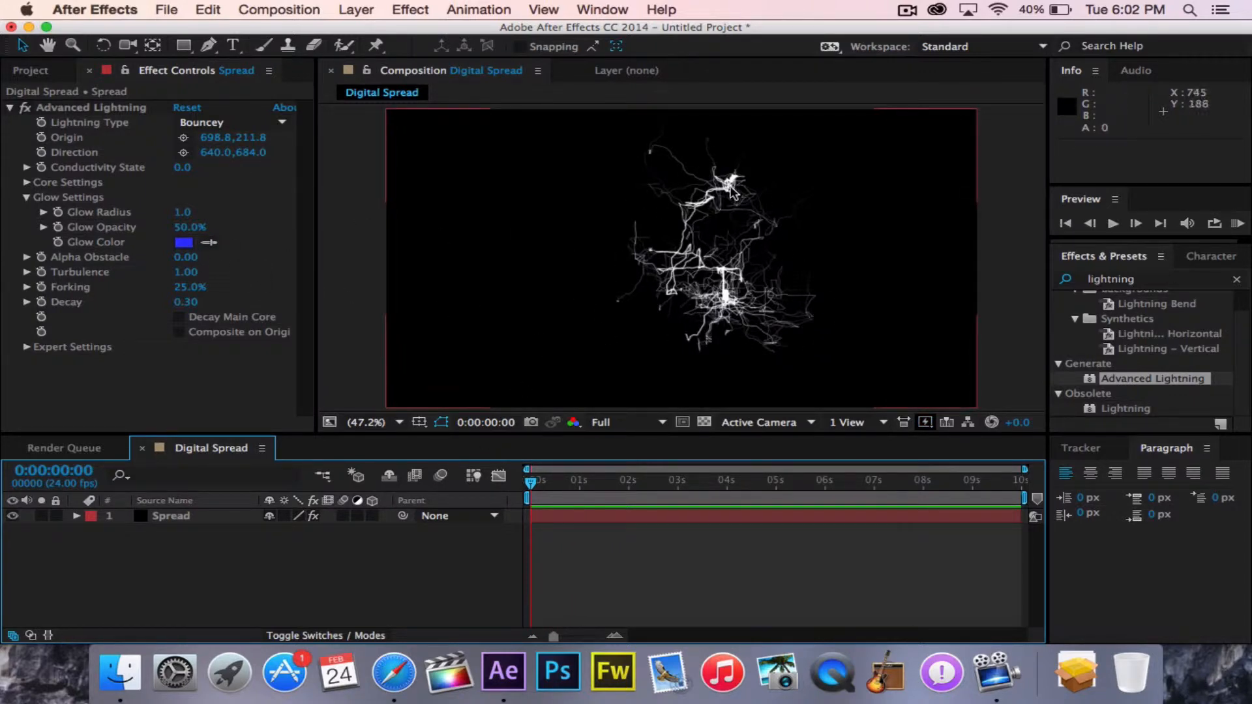
mouse_move(185, 171)
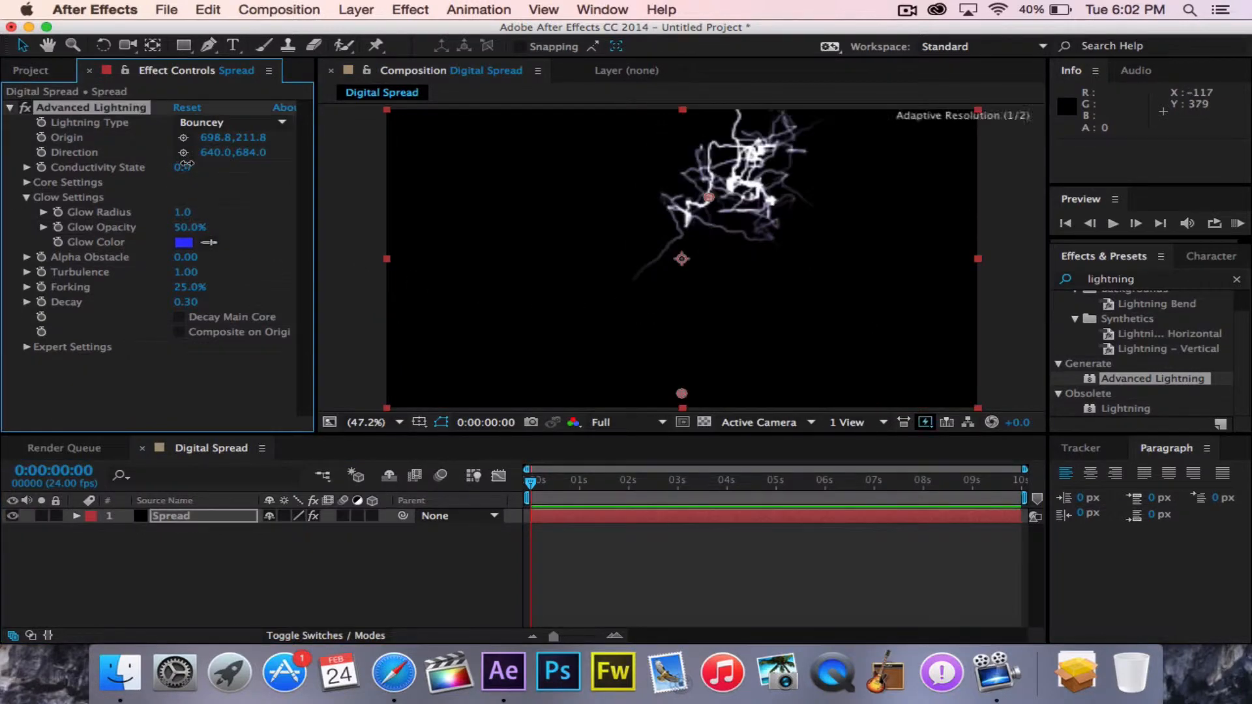
left_click_drag(708, 197, 700, 200)
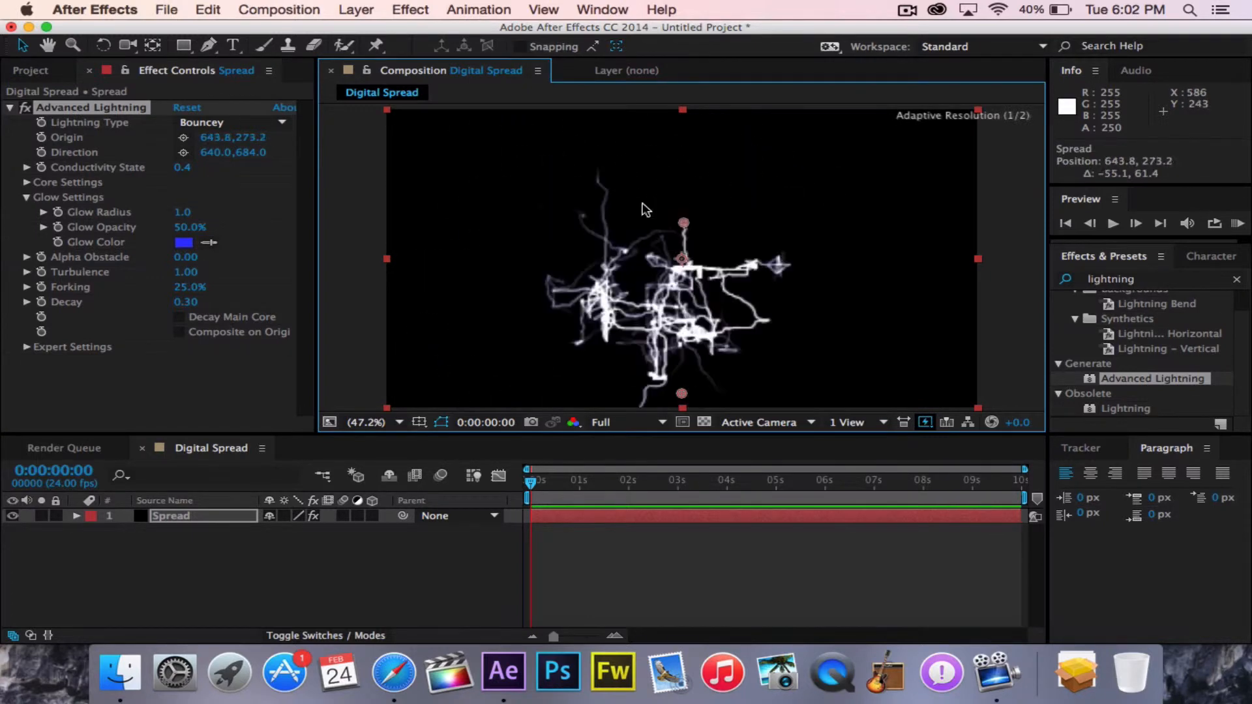
Move the lightning Origin lower and right of centre, near 836.5, 285.9
left_click_drag(682, 223, 757, 244)
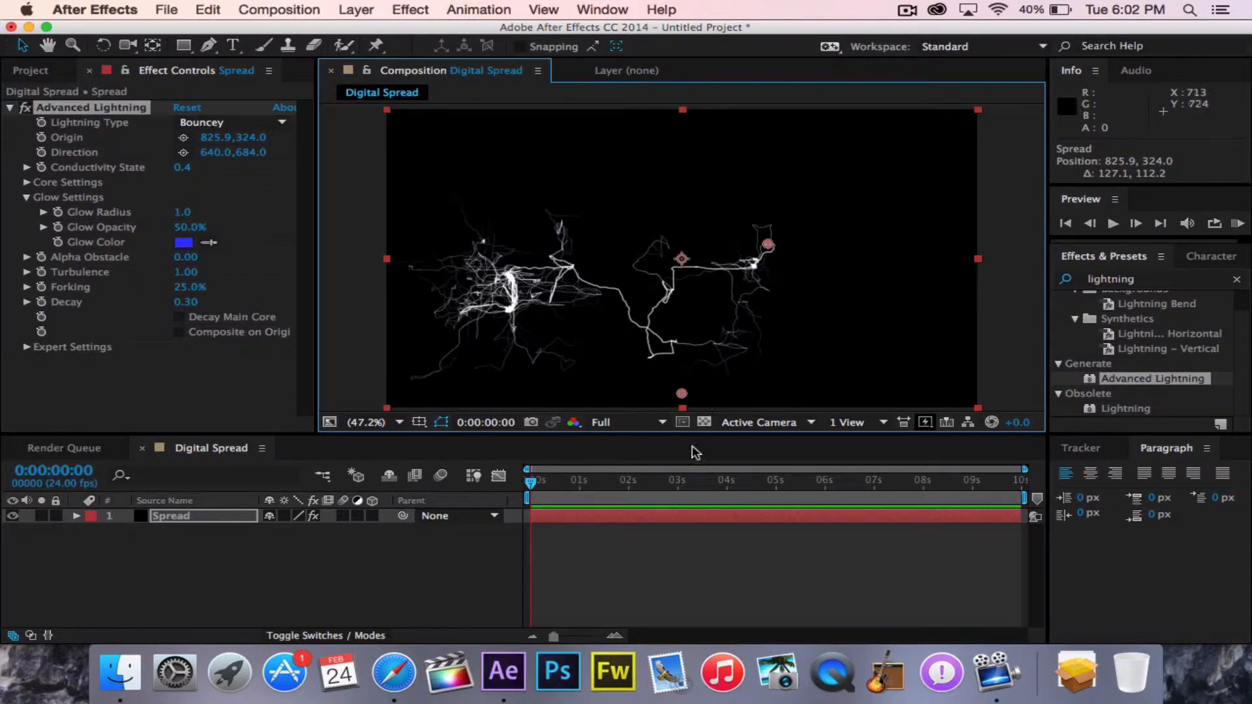
mouse_move(530, 478)
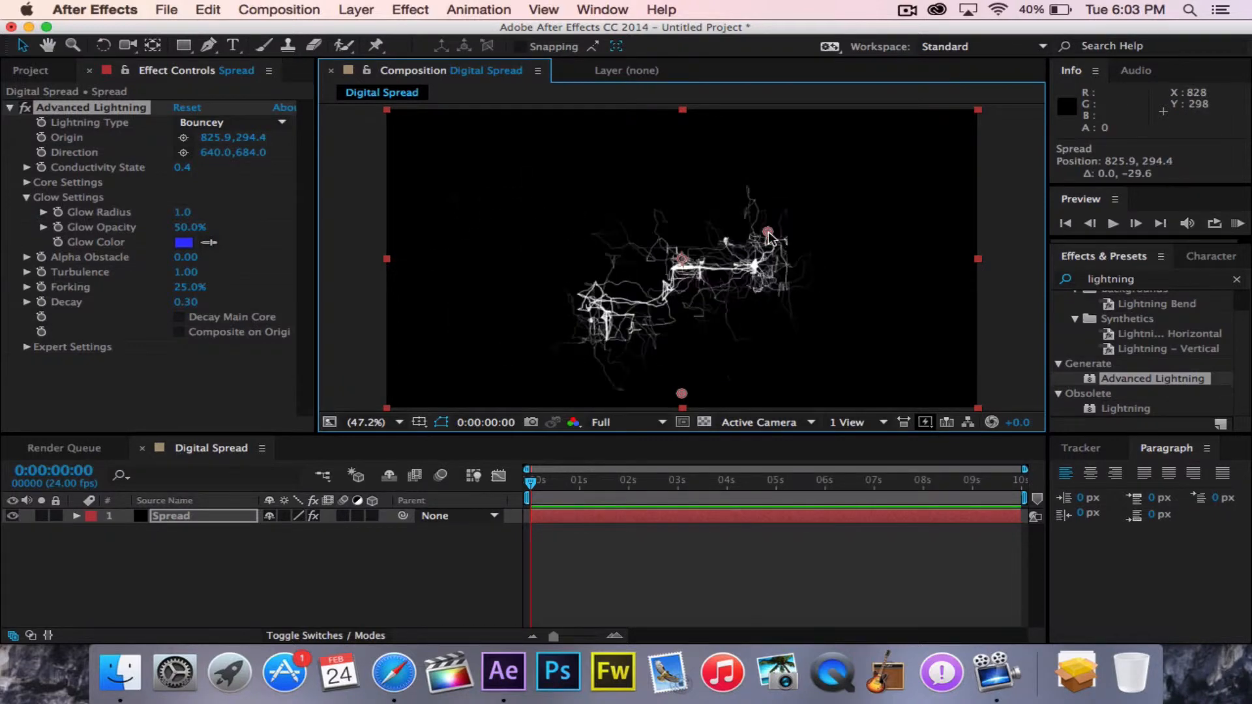
left_click_drag(768, 234, 772, 232)
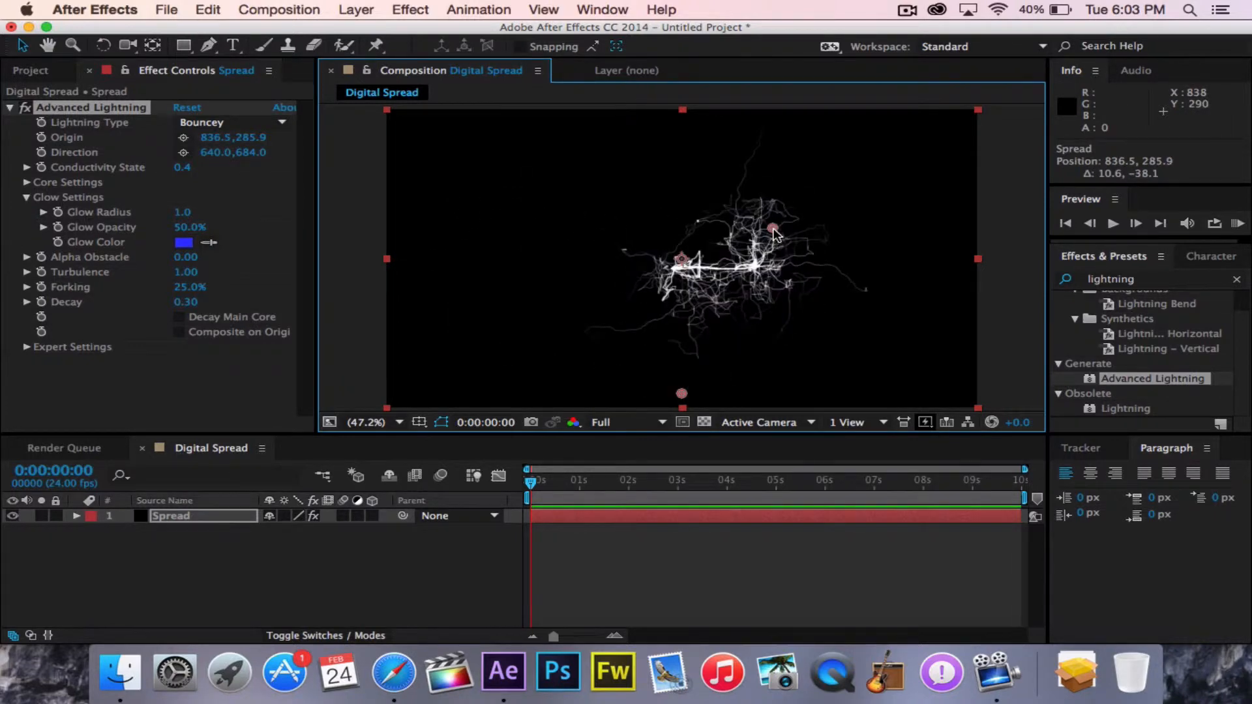
mouse_move(188, 310)
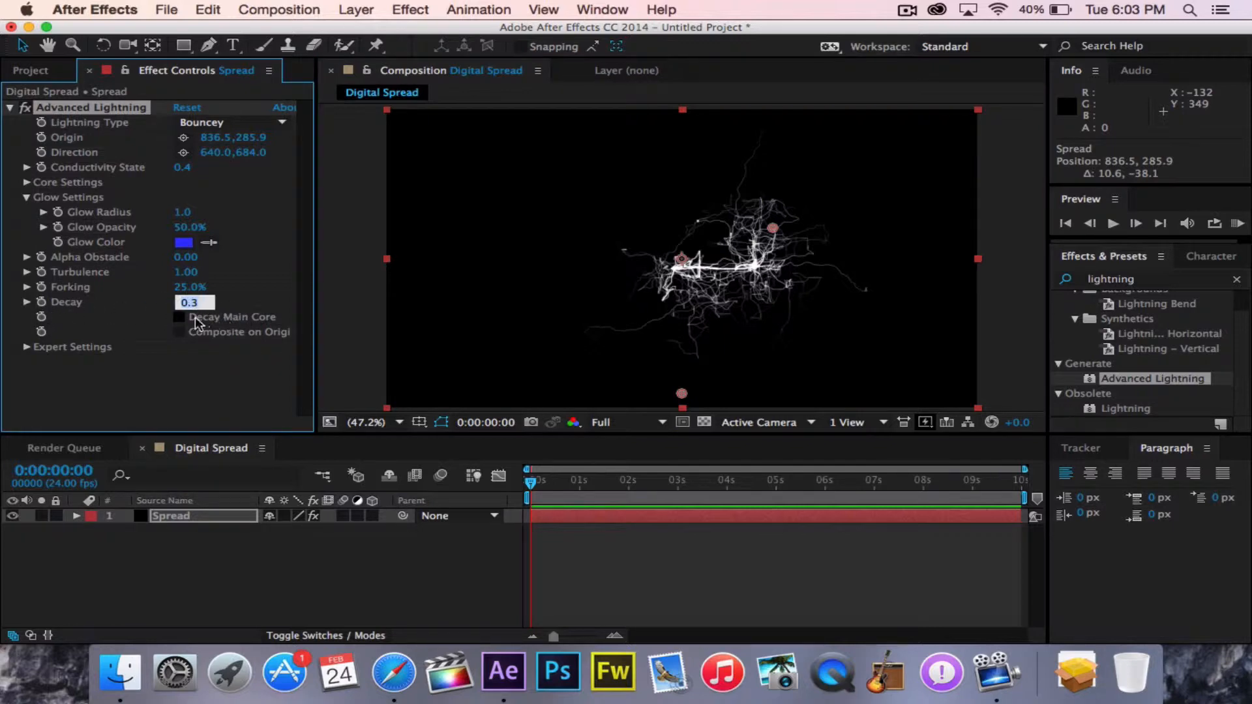
Enable Decay Main Core and reposition the Origin to preview the thin strand
left_click(180, 315)
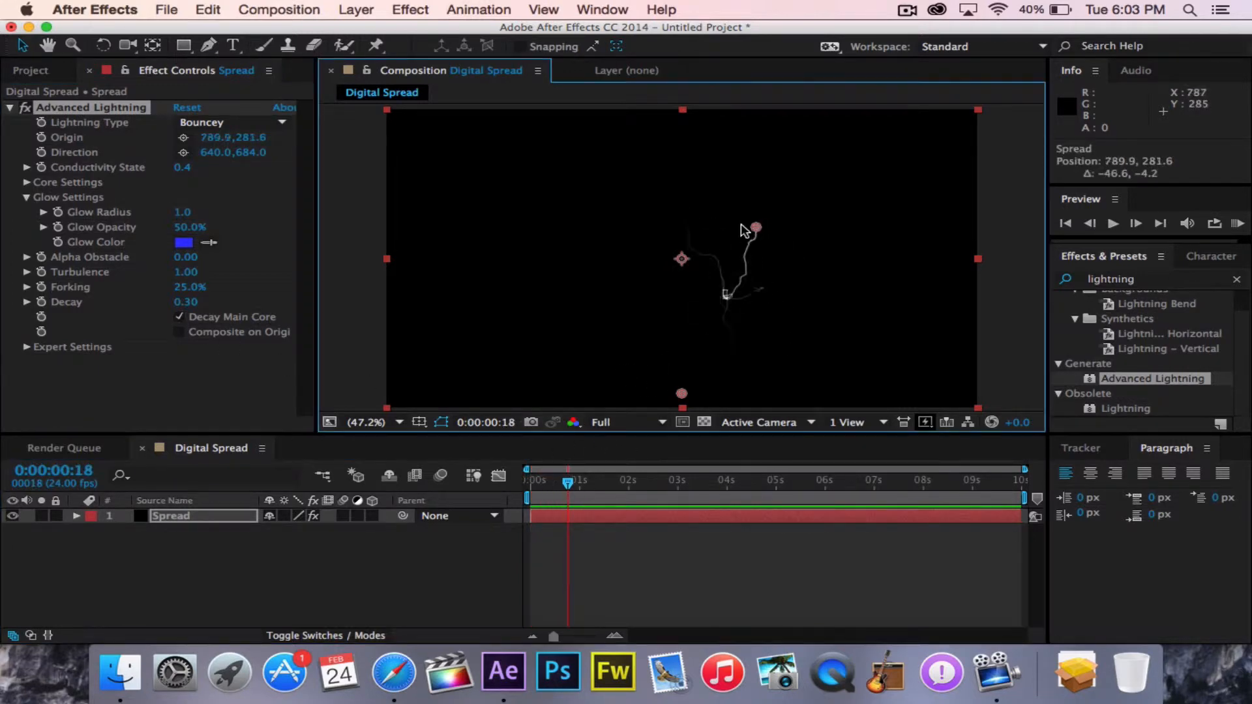
left_click_drag(757, 229, 609, 234)
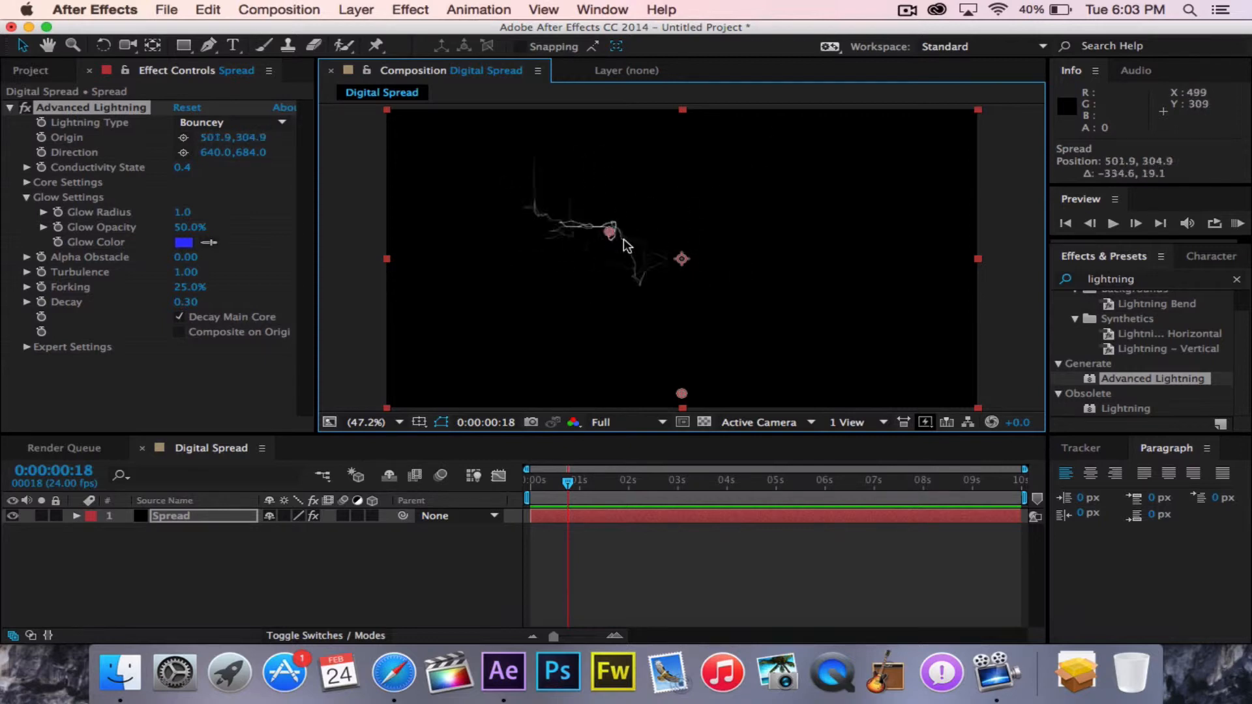
left_click_drag(610, 232, 780, 218)
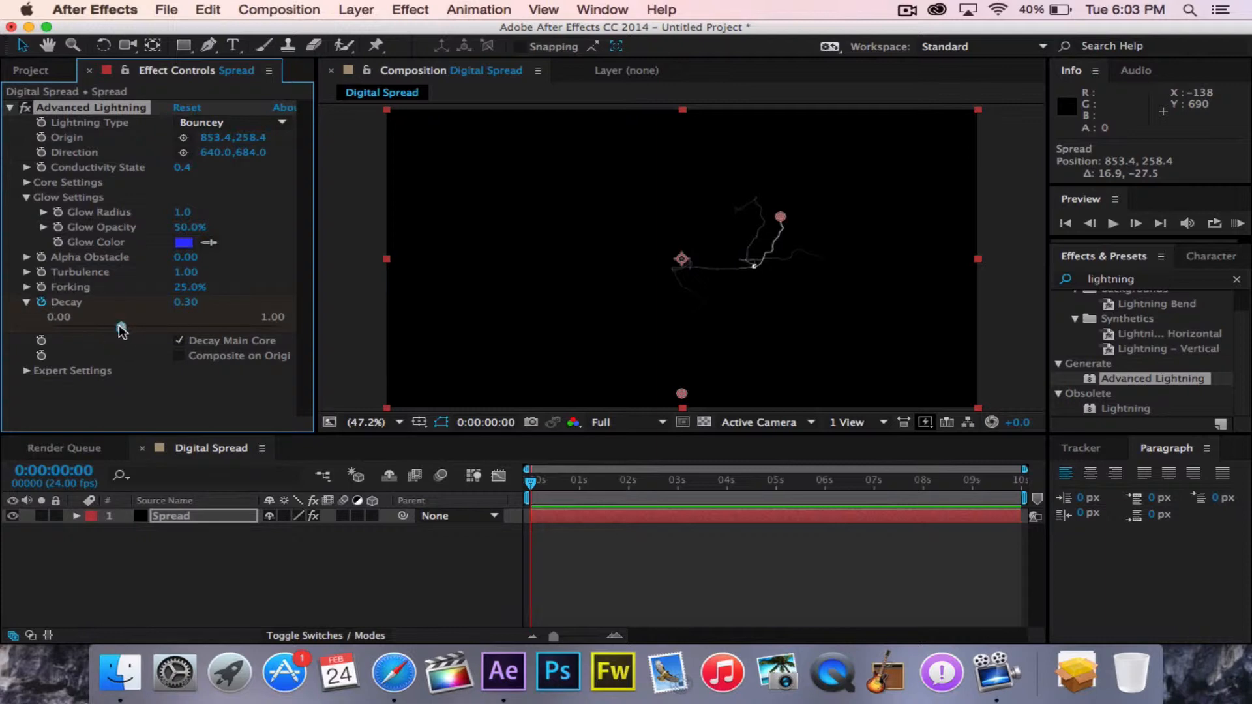
Scrub the Decay slider up to its maximum of 1.00
left_click_drag(120, 328, 180, 327)
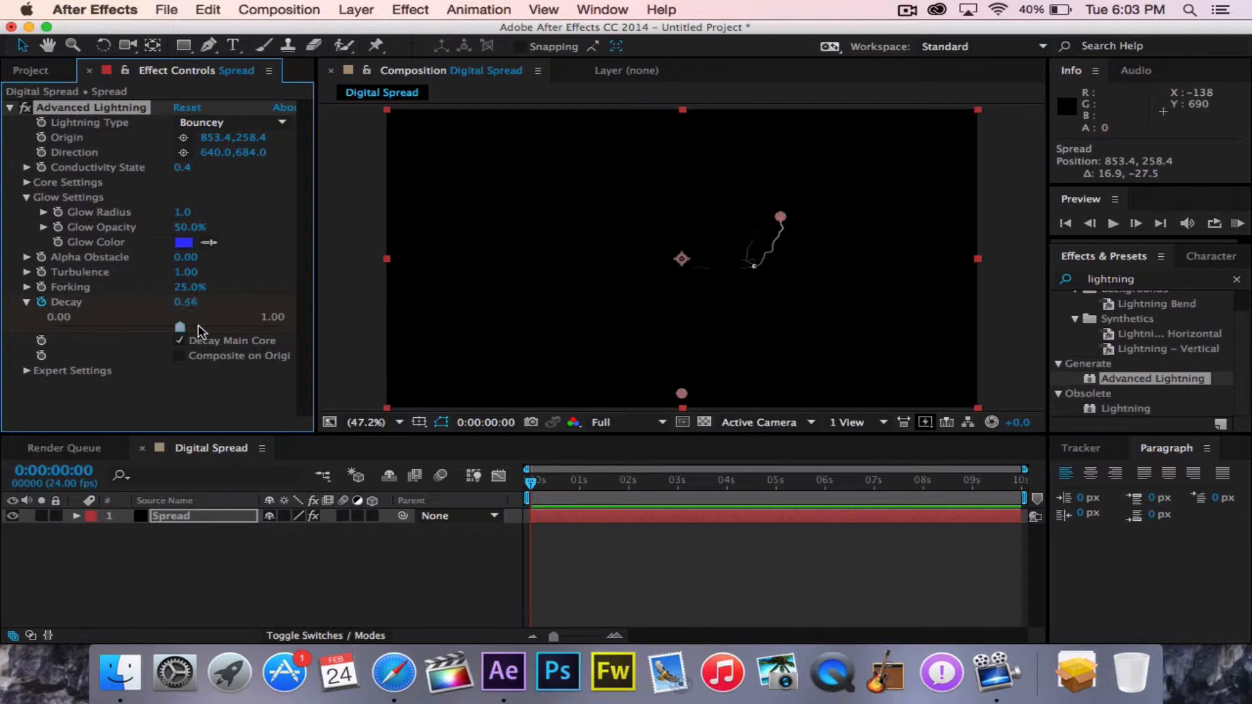
left_click_drag(180, 326, 275, 326)
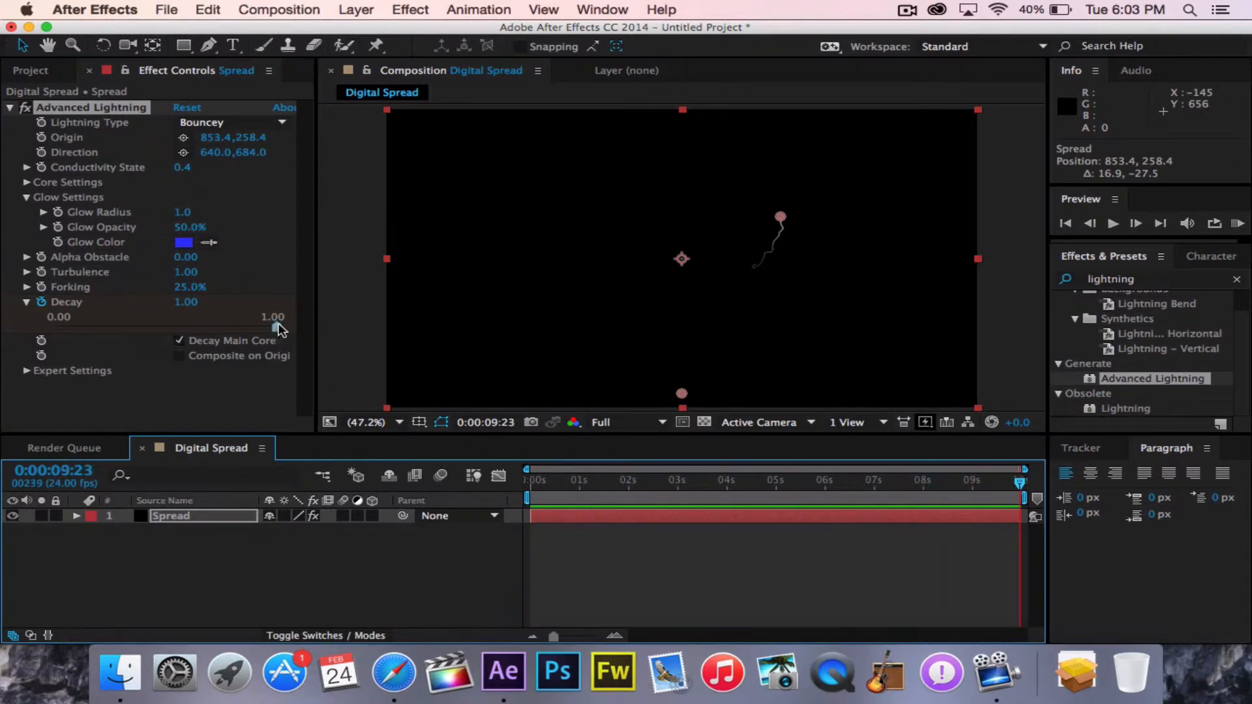
left_click_drag(275, 329, 56, 329)
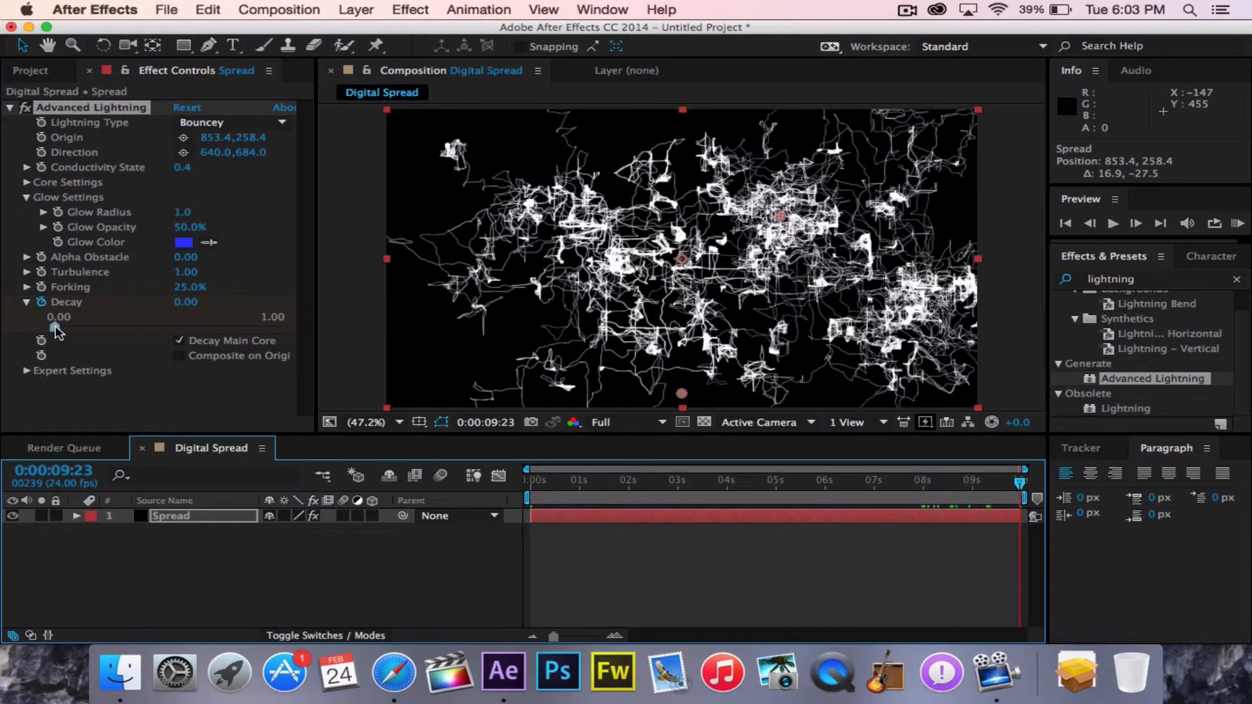
Set Decay to 0.13 on the last frame and scrub the timeline to preview
left_click_drag(52, 327, 87, 327)
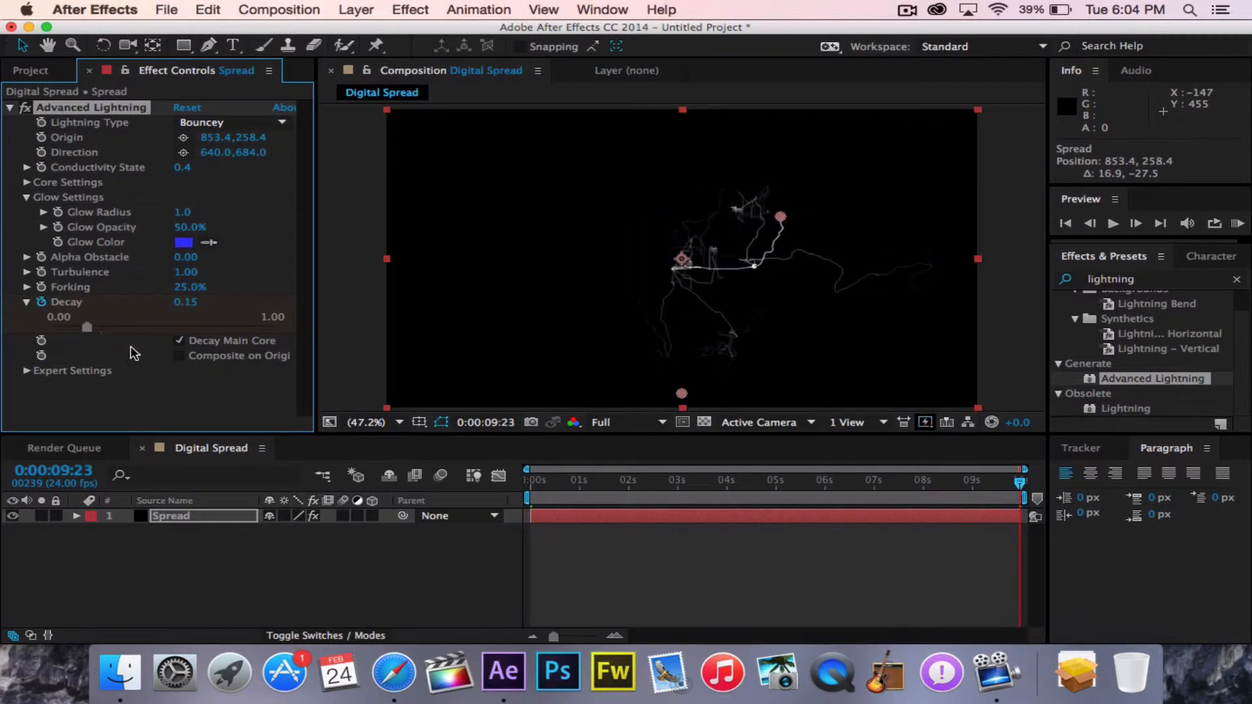
left_click_drag(86, 327, 91, 327)
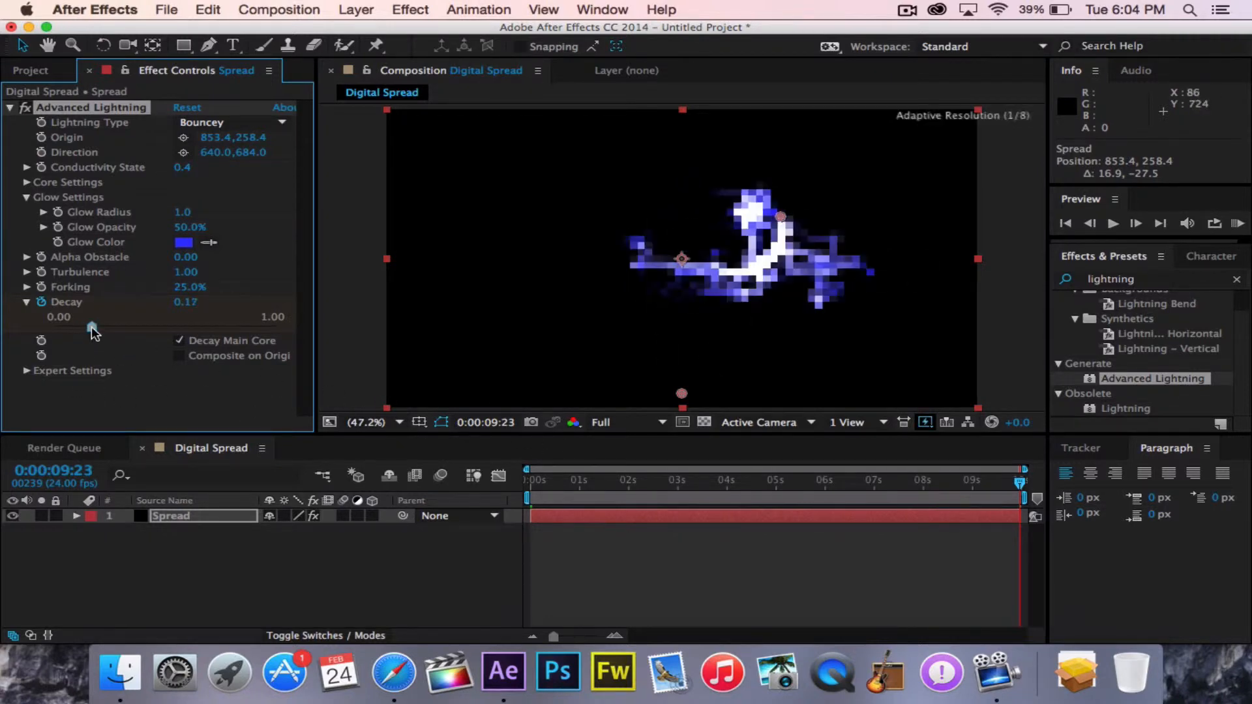
left_click_drag(90, 327, 82, 327)
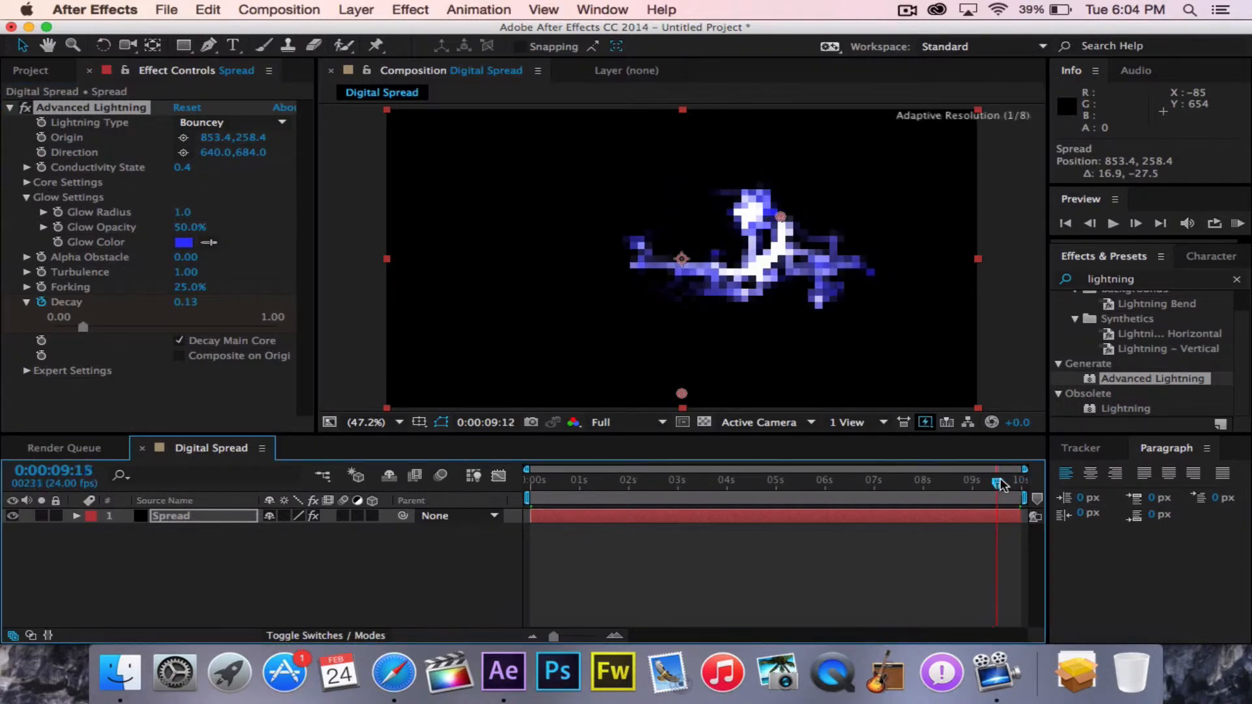
left_click_drag(998, 497, 1020, 497)
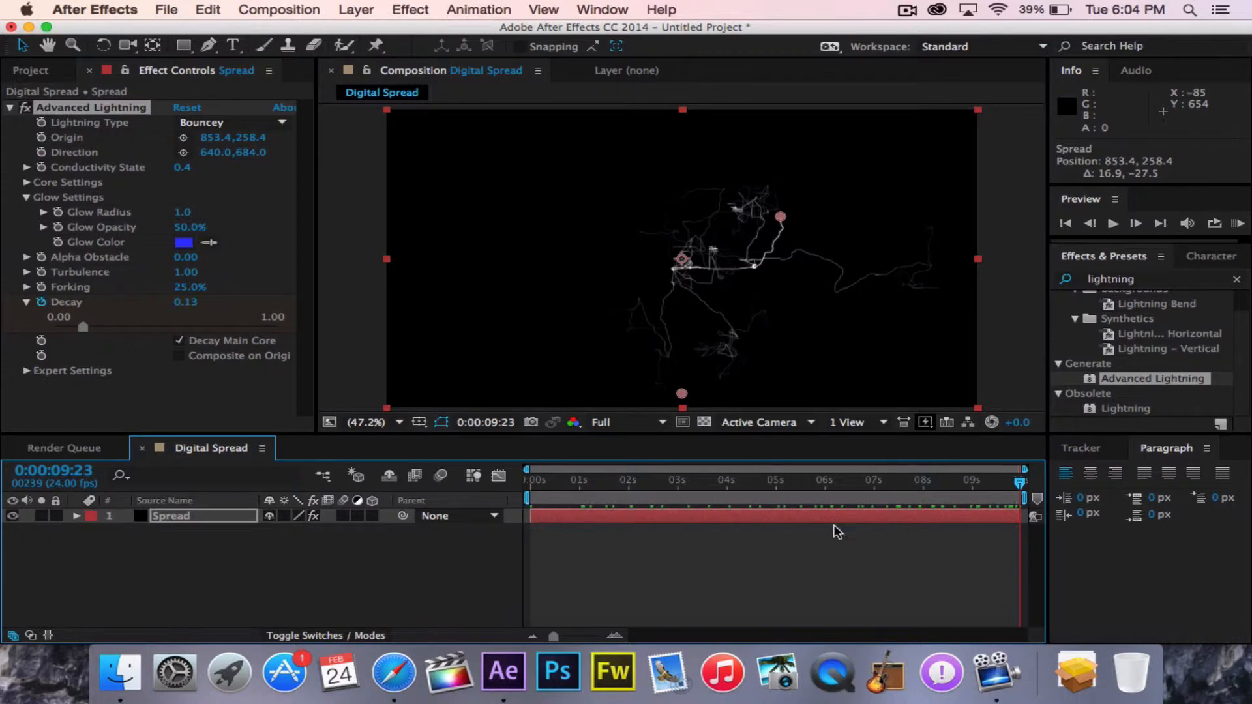
mouse_move(499, 477)
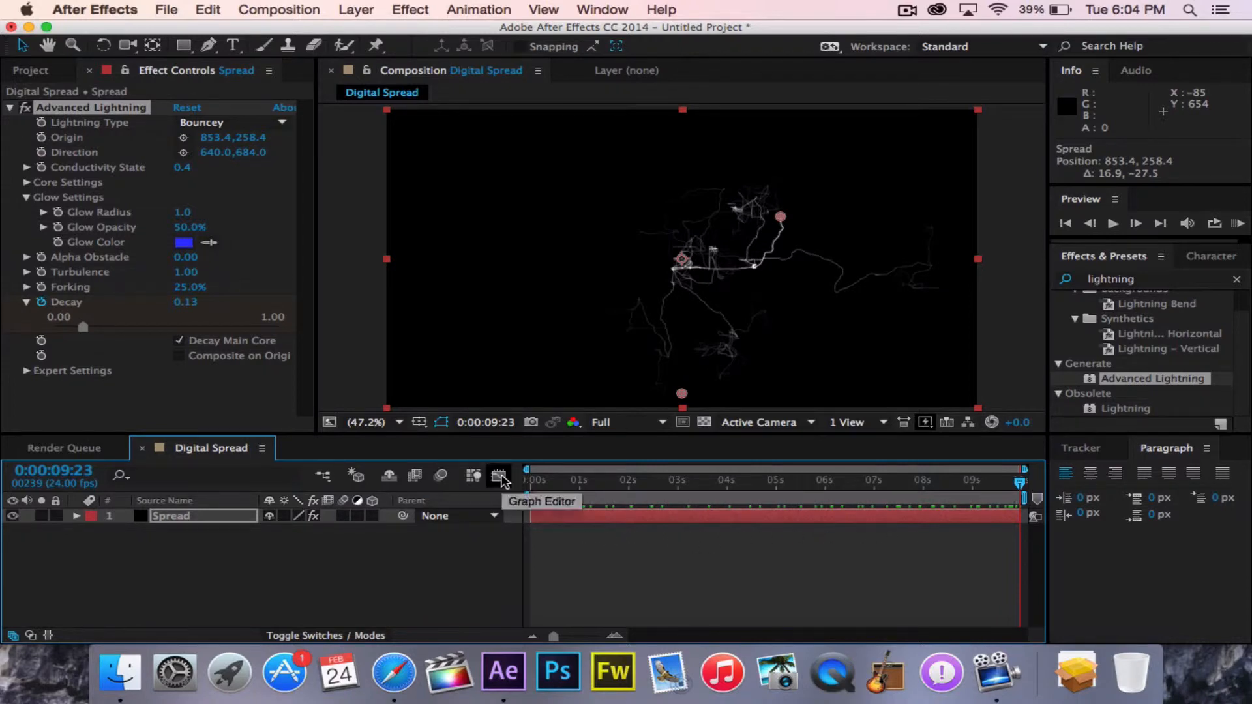
Show the Graph Editor and apply Easy Ease to the Decay keyframes
left_click(498, 476)
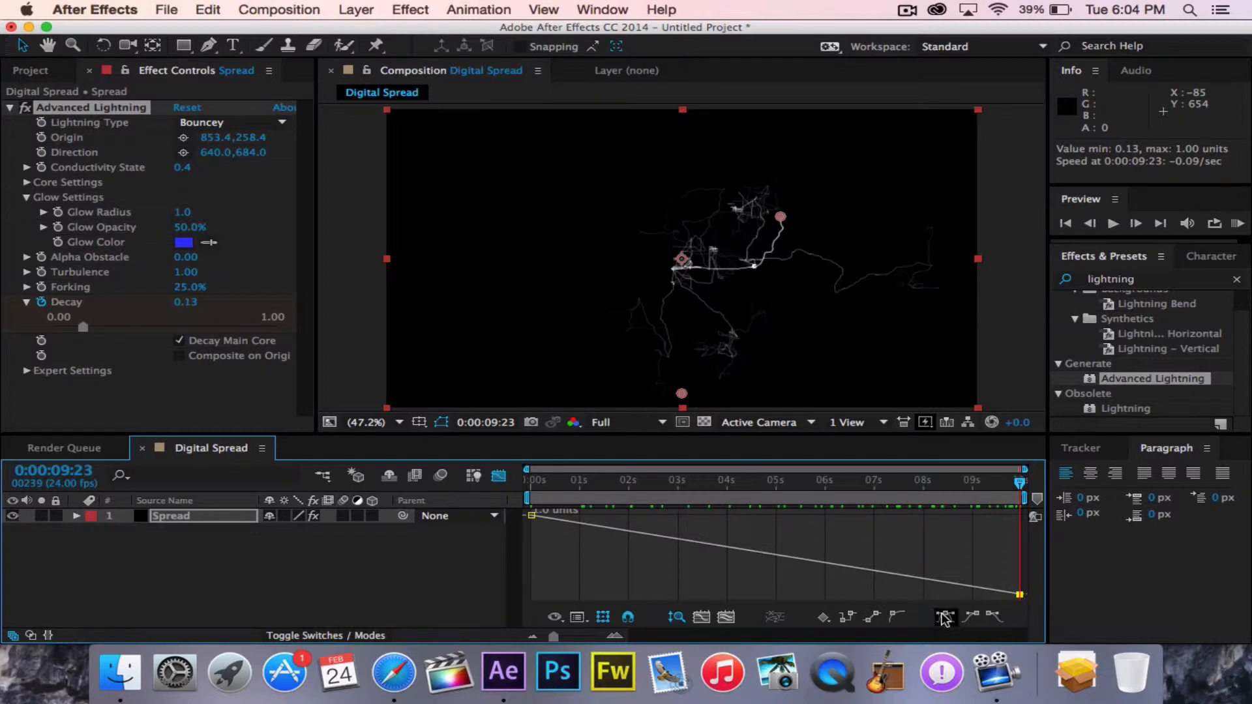
left_click(944, 617)
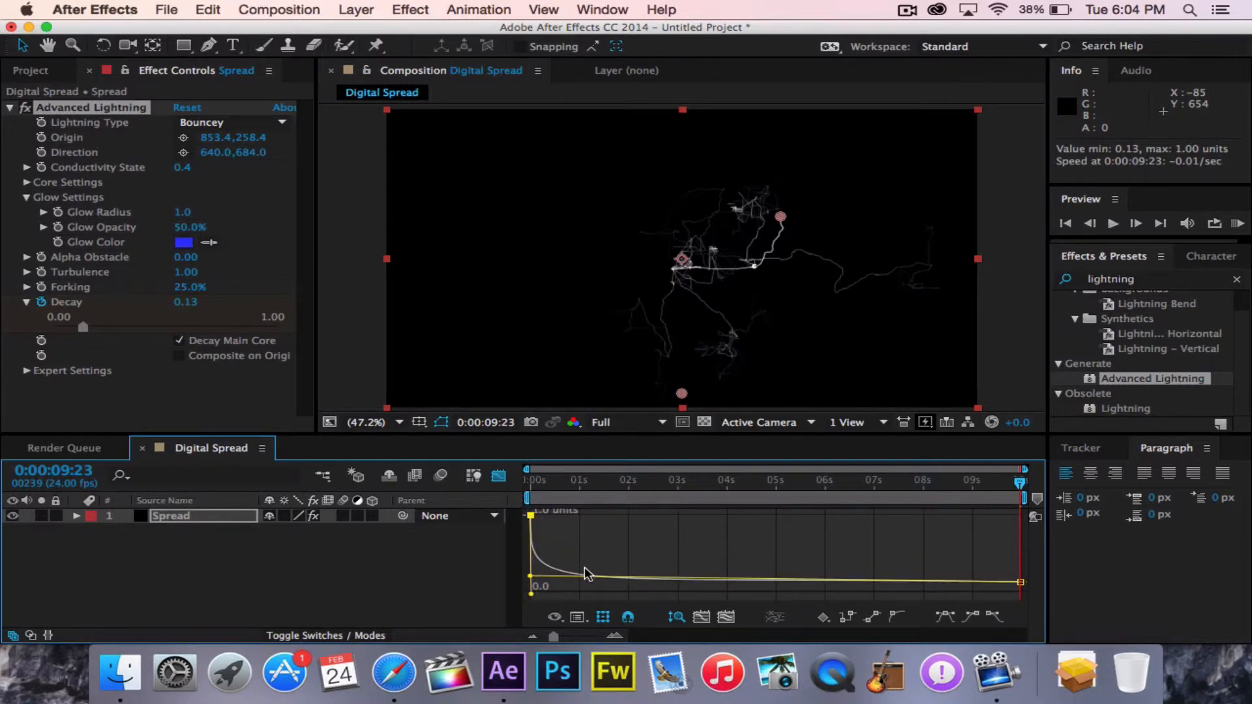
mouse_move(898, 564)
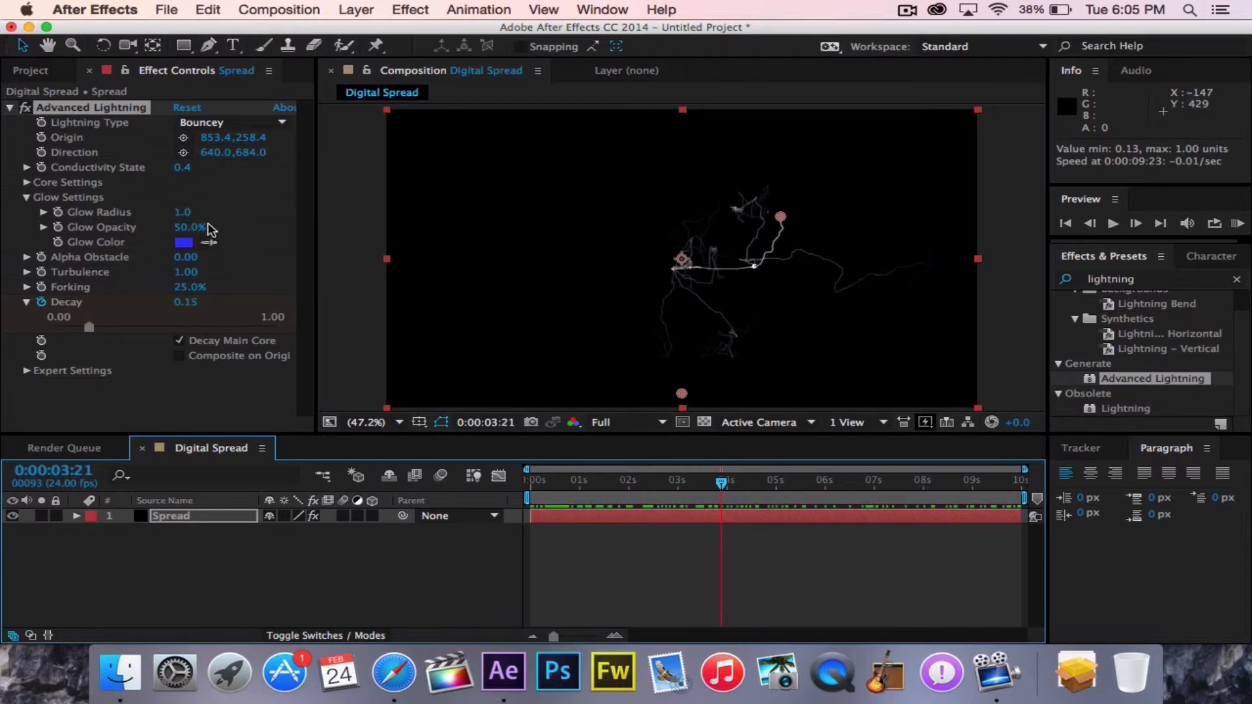
Scrub Glow Radius up to 3.7 under Glow Settings
left_click_drag(183, 211, 202, 211)
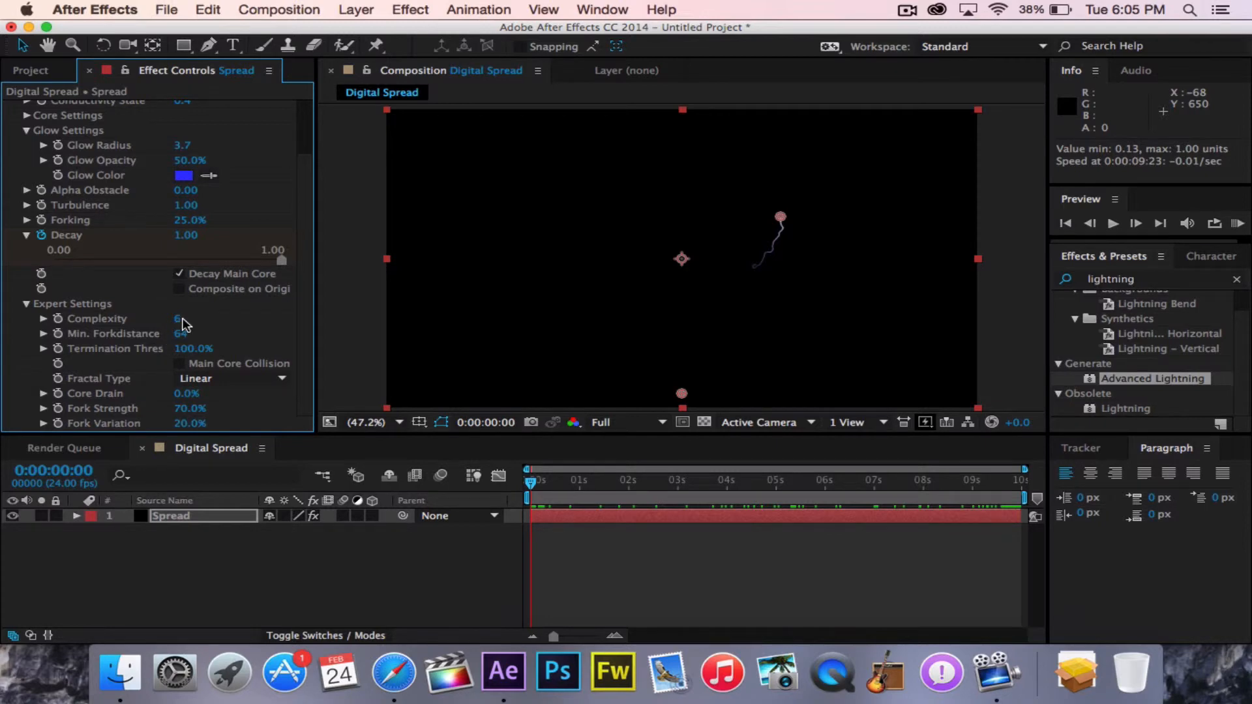
Set the lightning's Complexity to 6 in Expert Settings, previewing the denser branching
left_click(182, 319)
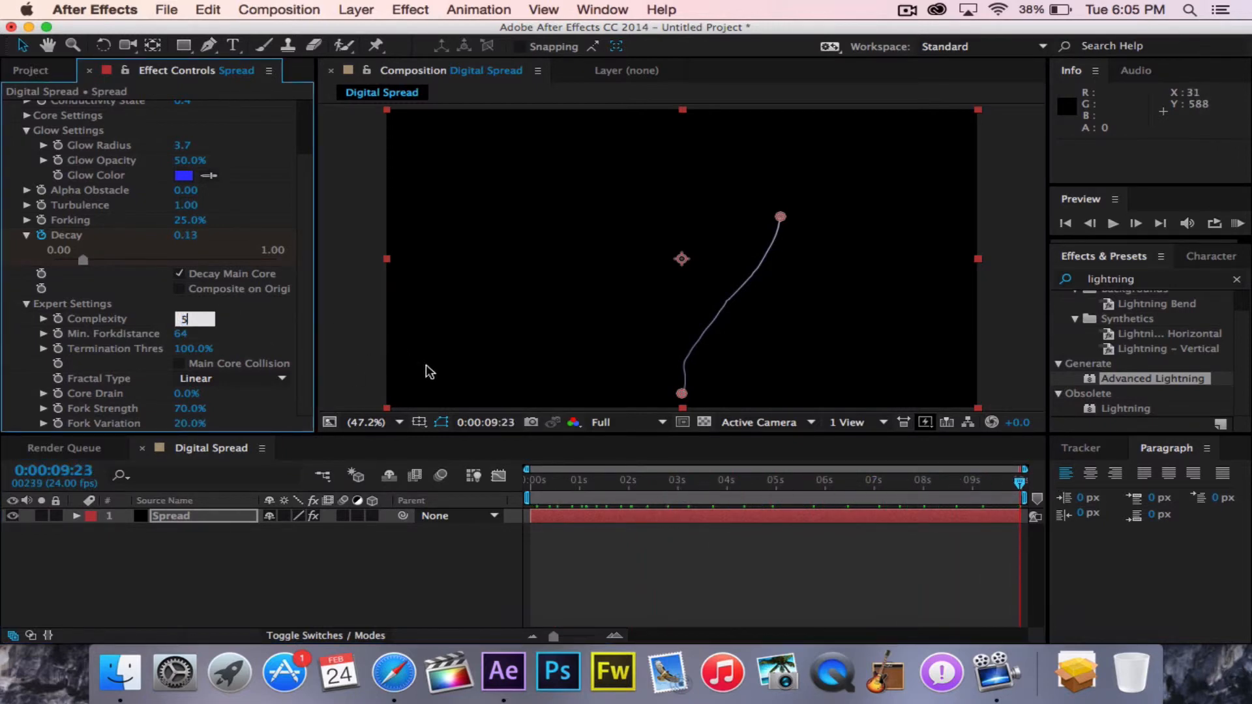
left_click(832, 483)
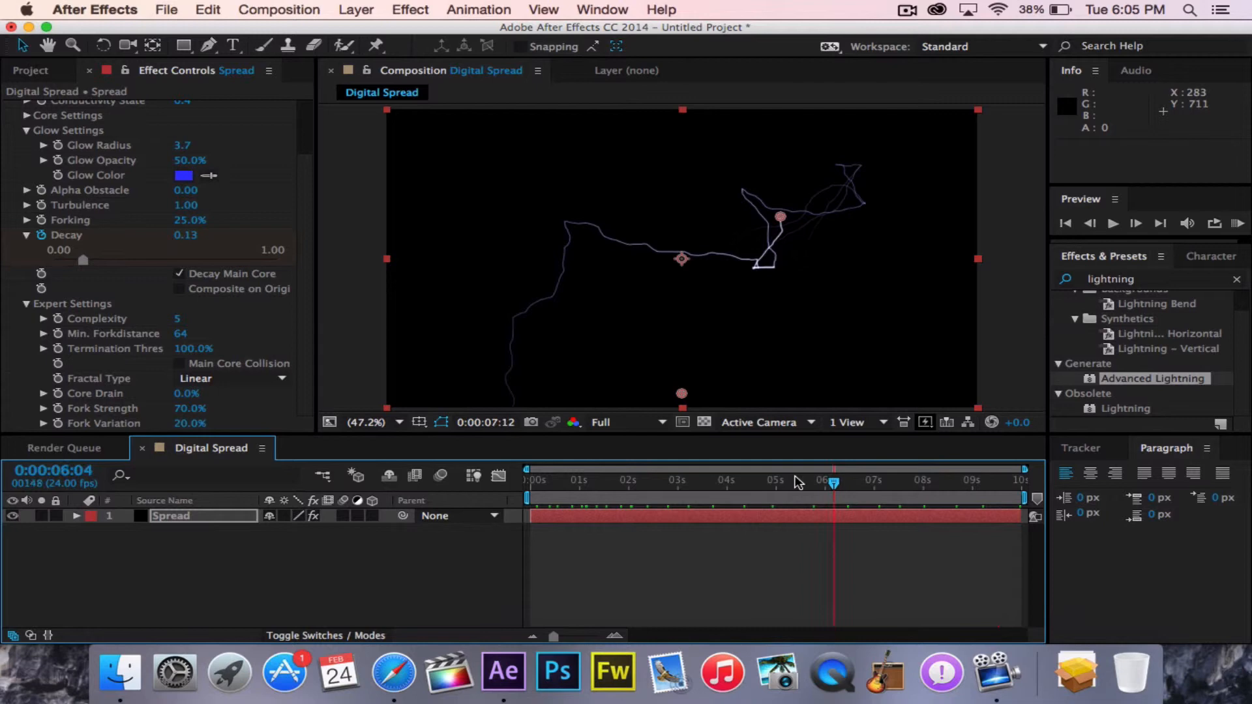
left_click_drag(833, 482, 869, 482)
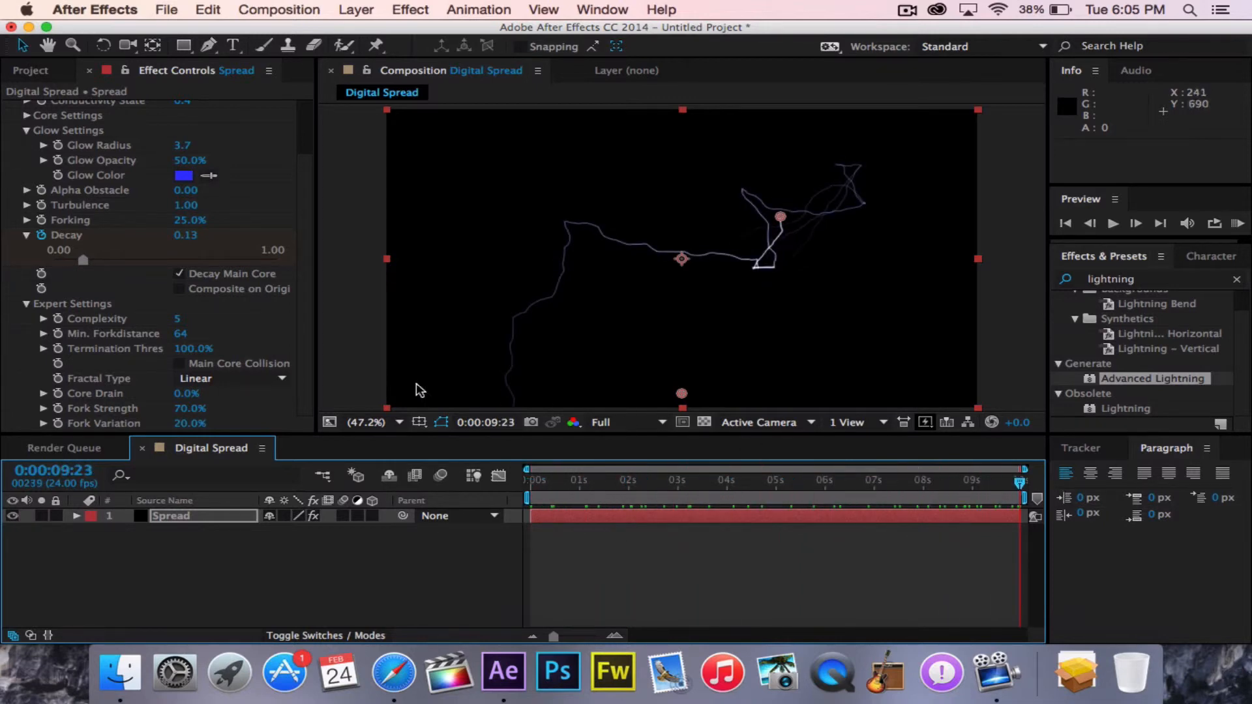
left_click(178, 318)
type(".5")
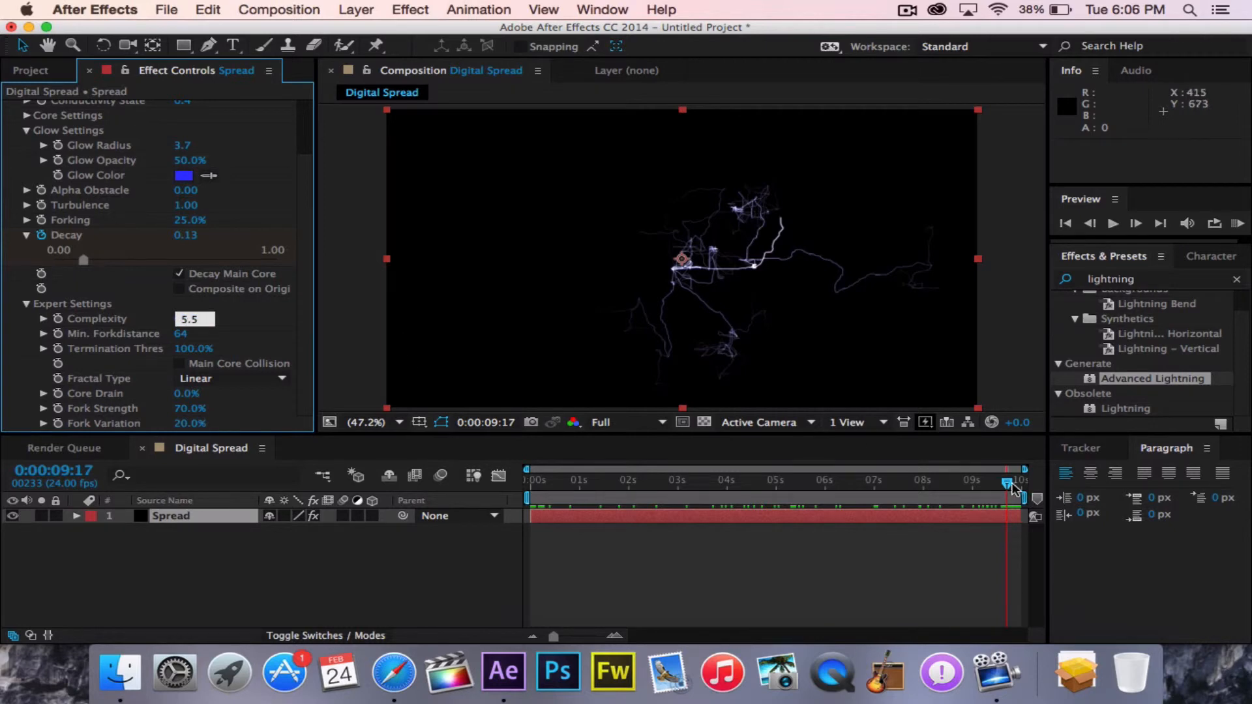
left_click(725, 482)
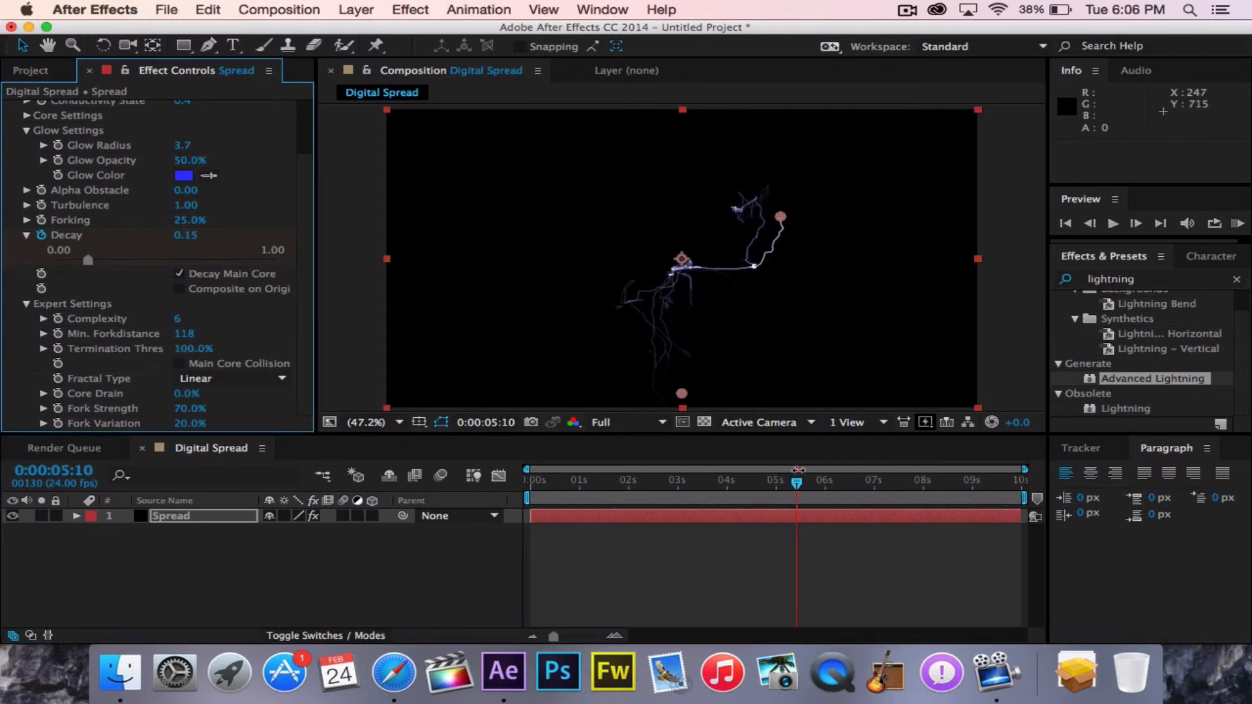
Lower the Min. Forkdistance to 91 for tighter forking
left_click_drag(795, 483, 733, 482)
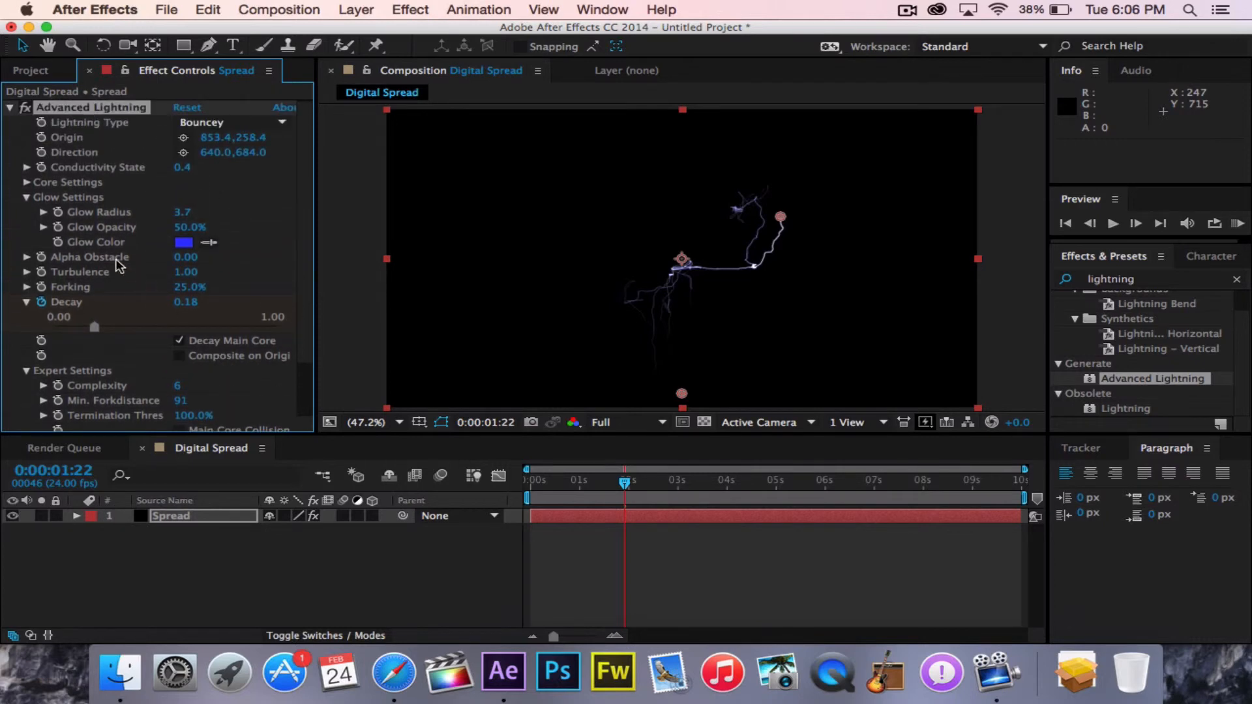
Set Core Radius to 1.8 and Core Opacity to 92% under Core Settings
left_click(28, 181)
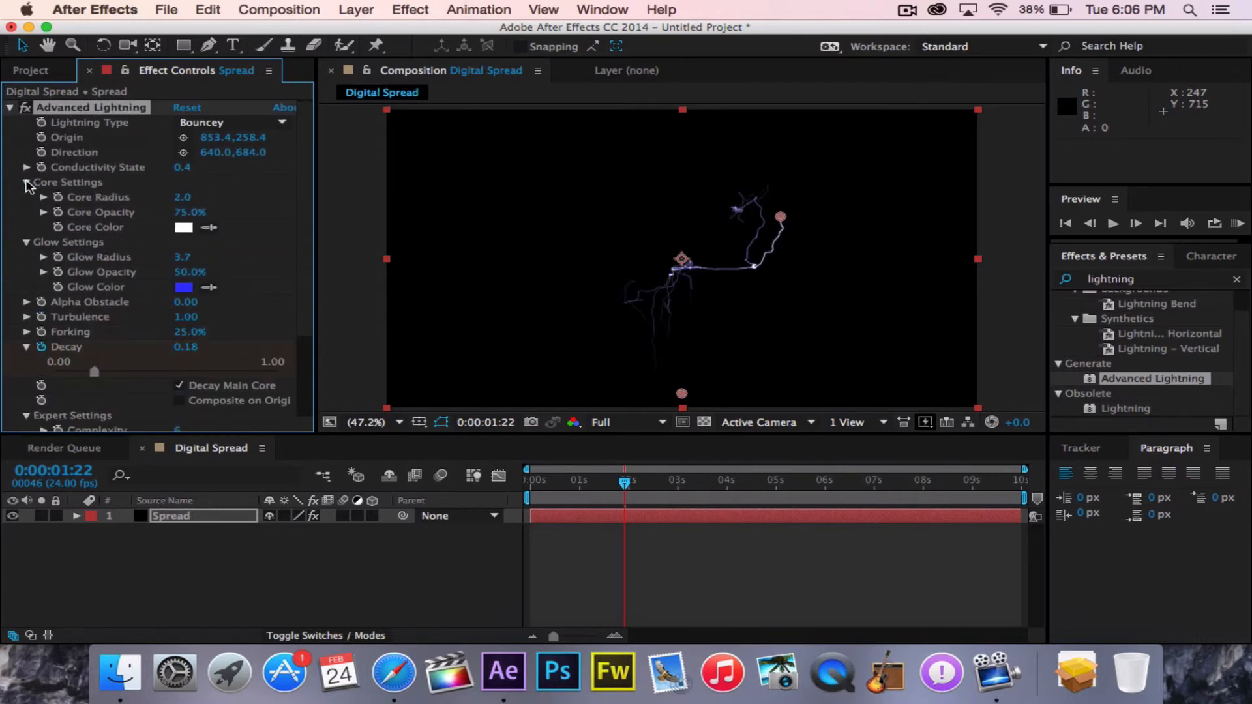
left_click_drag(182, 197, 188, 197)
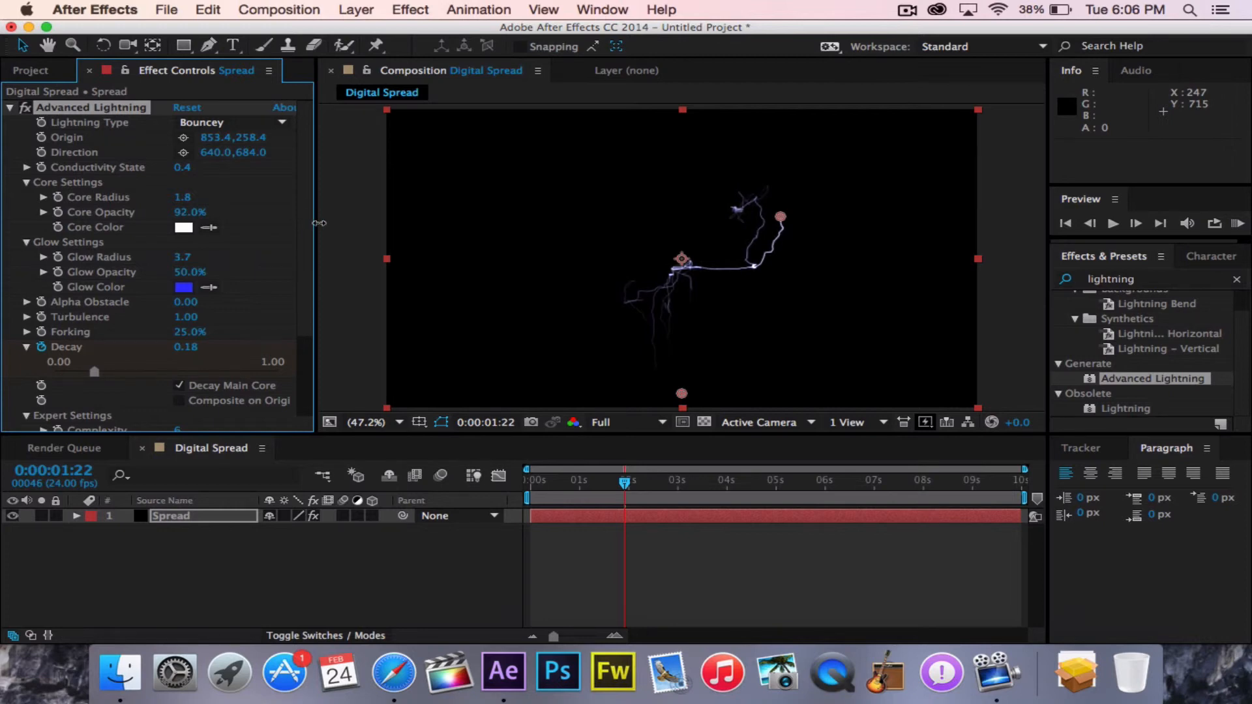
mouse_move(238, 232)
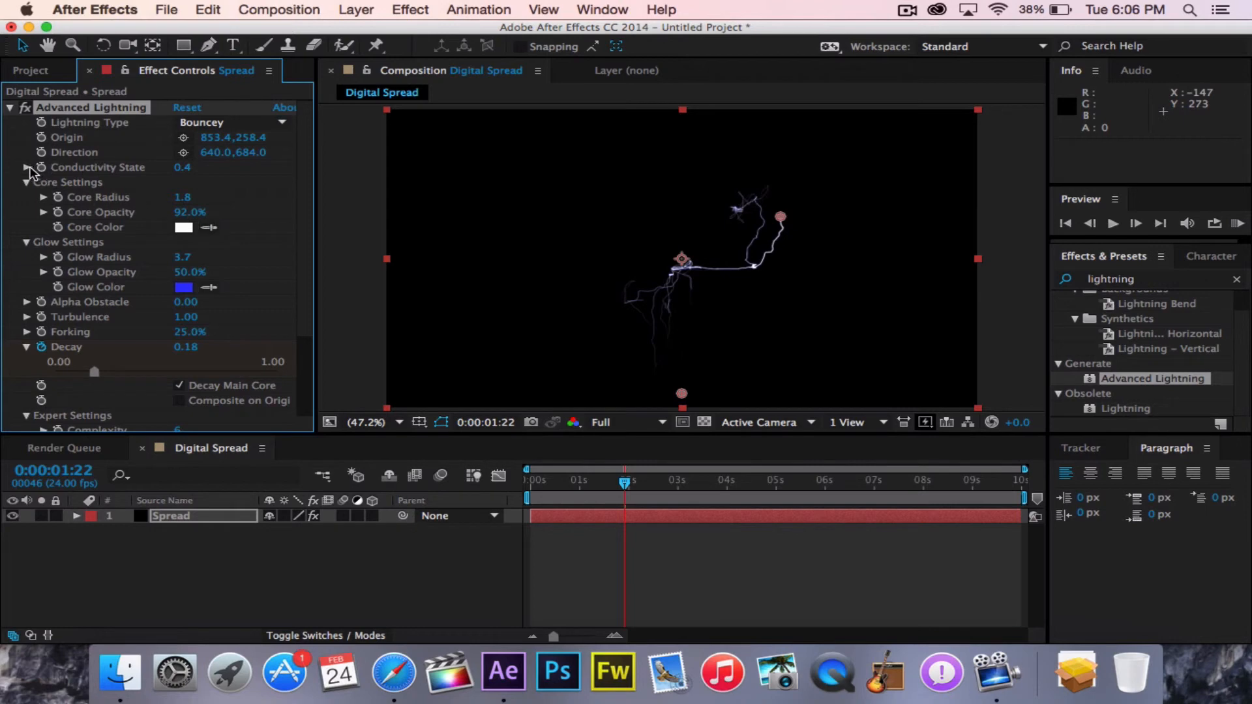
Set Conductivity State to 4.7 for a more tangled, wandering bolt
left_click(25, 167)
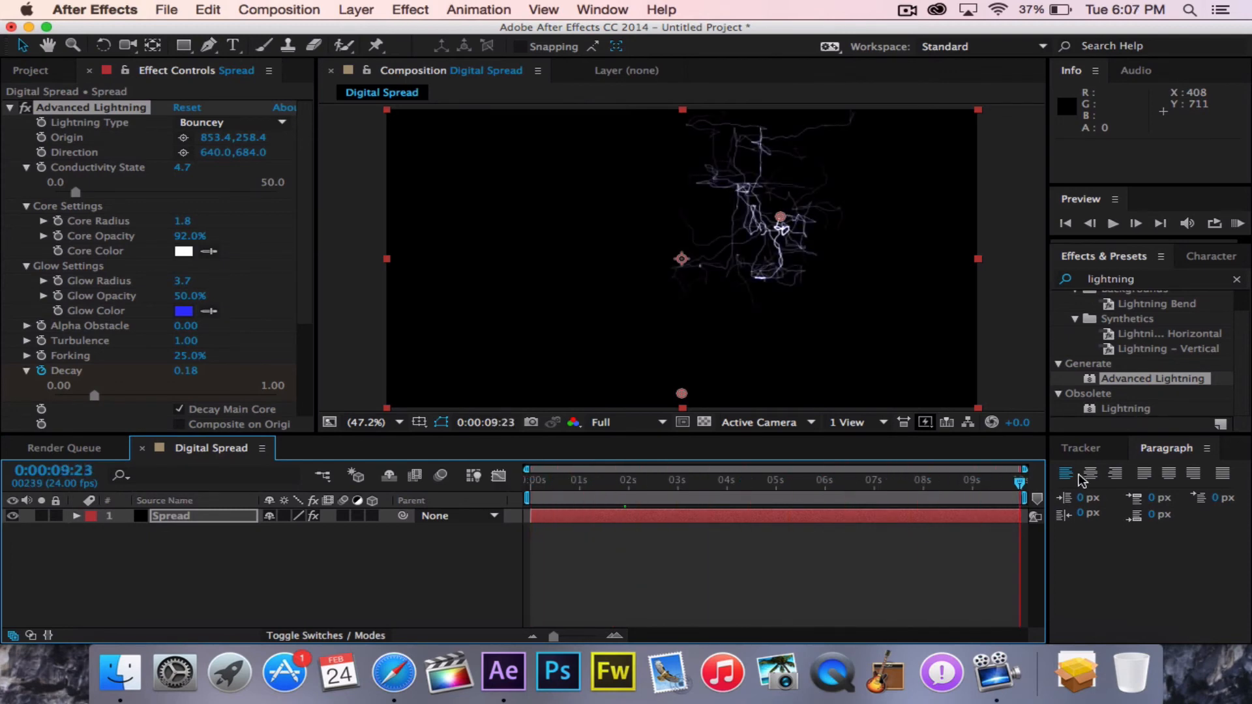
left_click(707, 483)
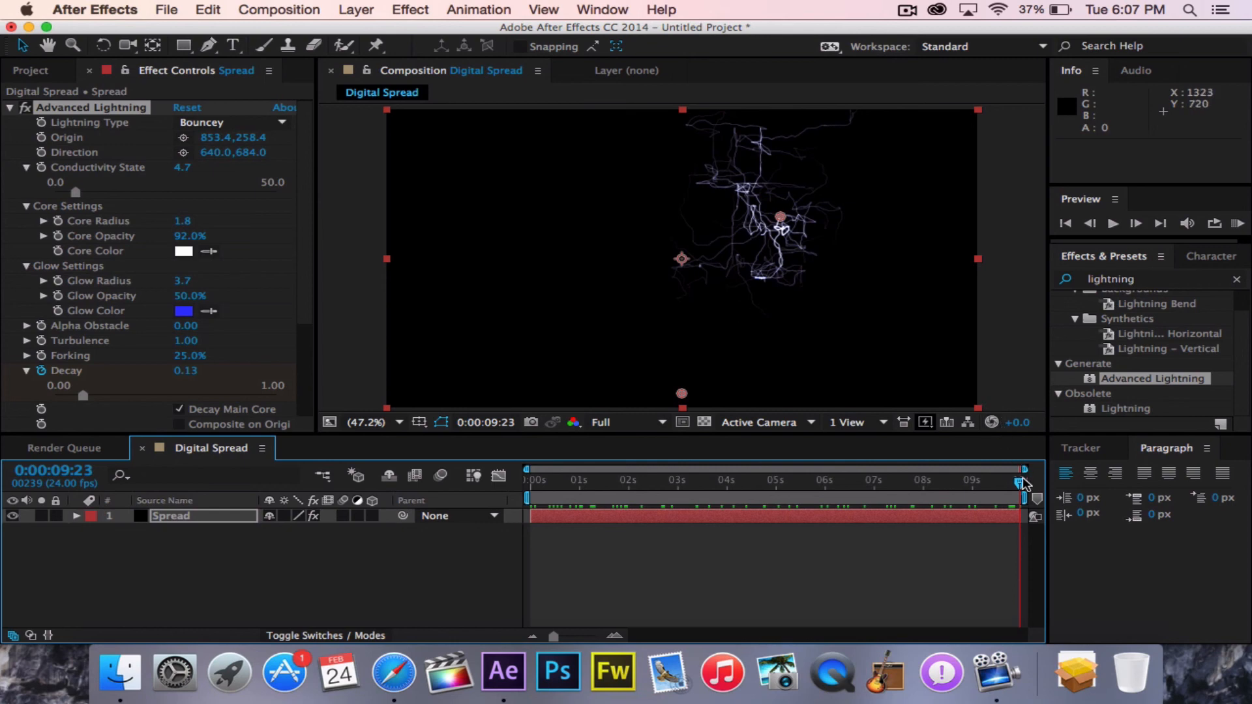
mouse_move(1022, 480)
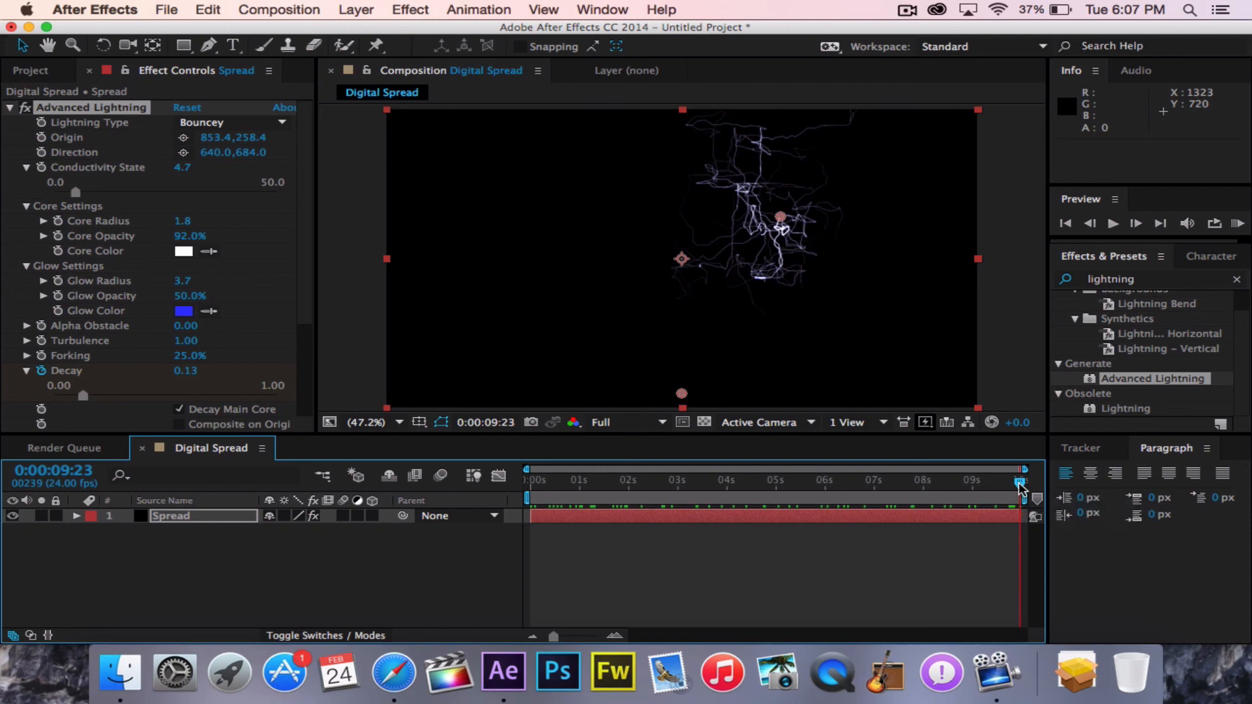
mouse_move(1012, 385)
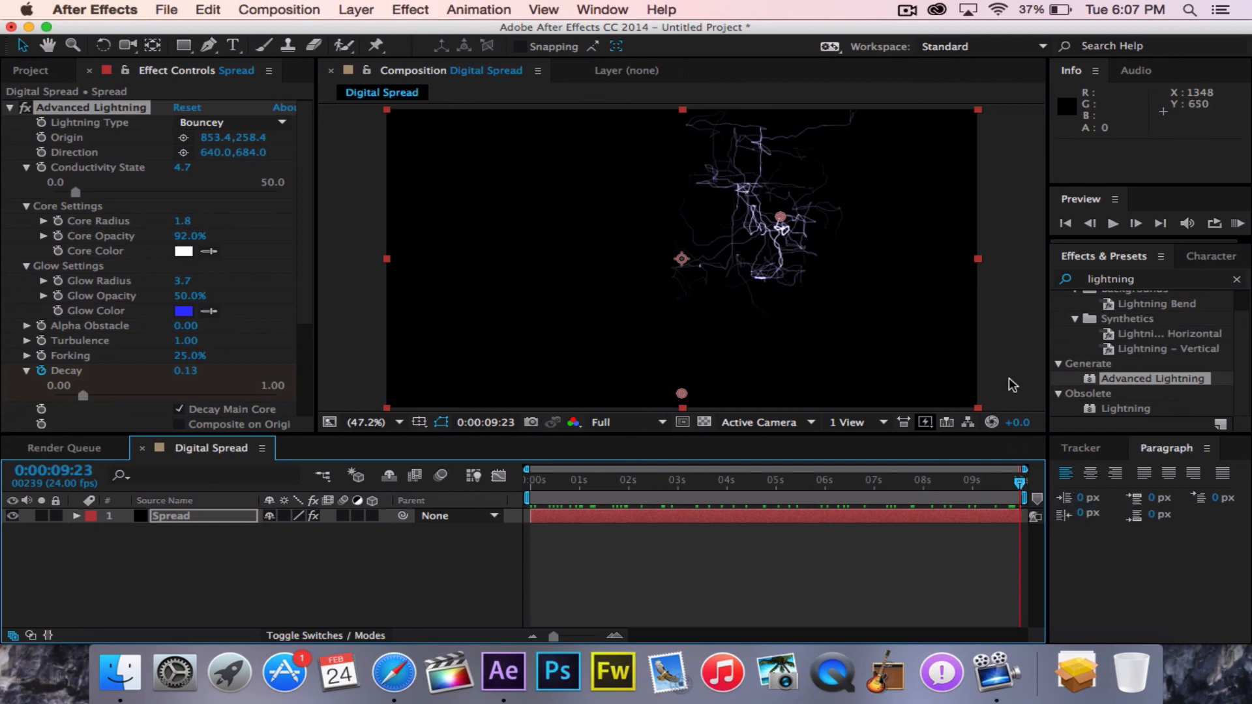